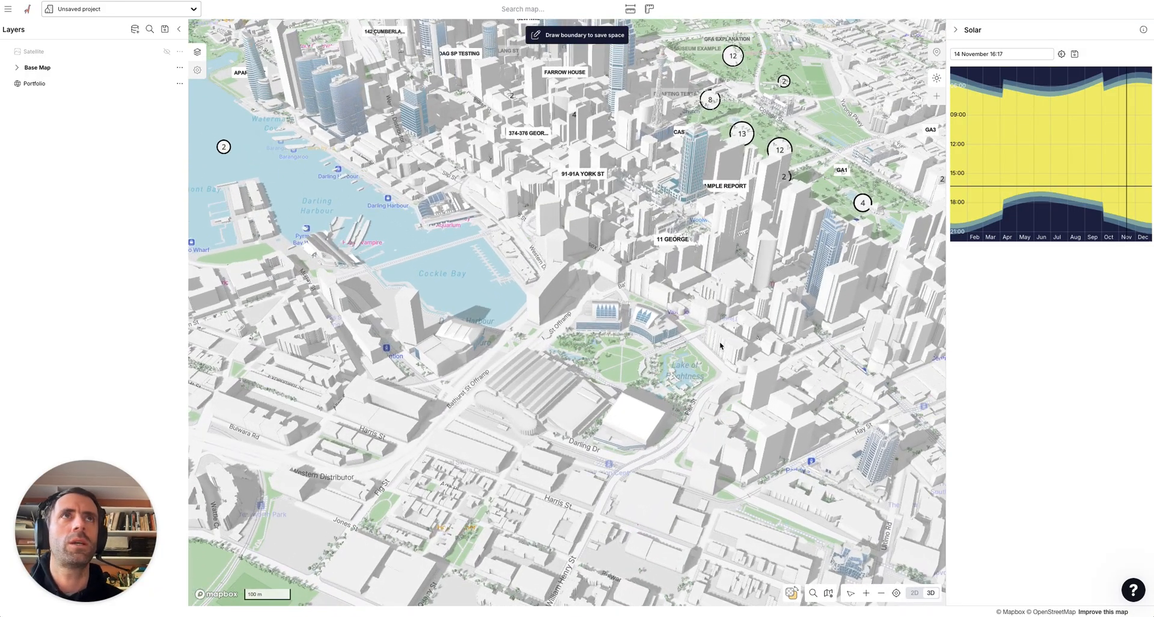
Step: Create and save a new 233 Harris St project with a ~6,491 m² drawn site boundary
left_click_drag(721, 346, 618, 342)
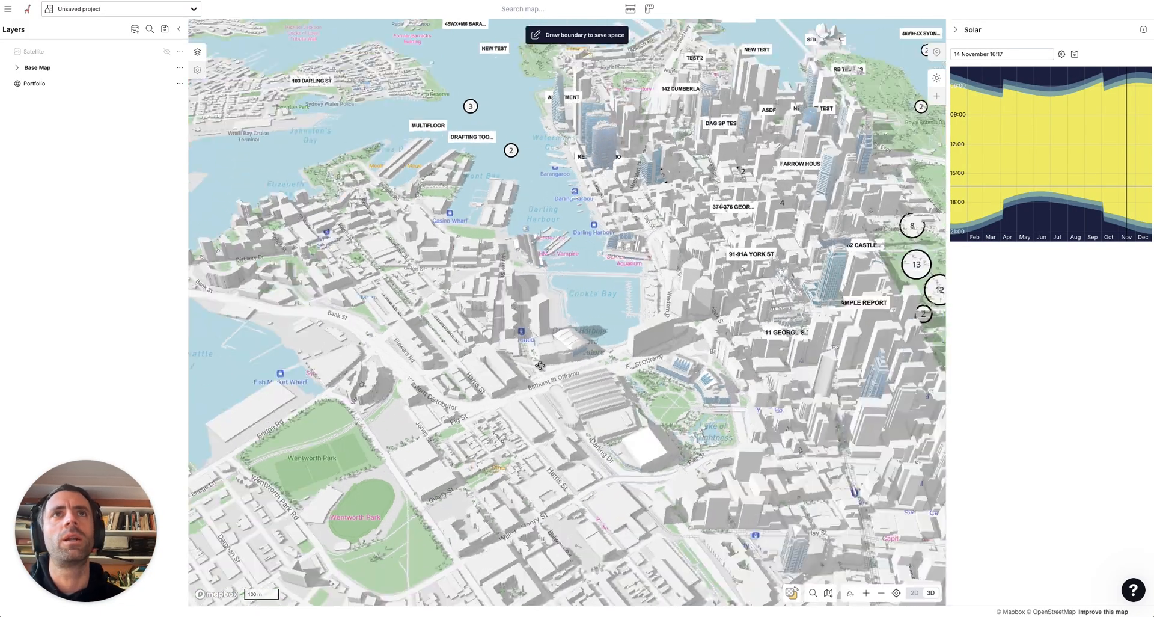
left_click(120, 8)
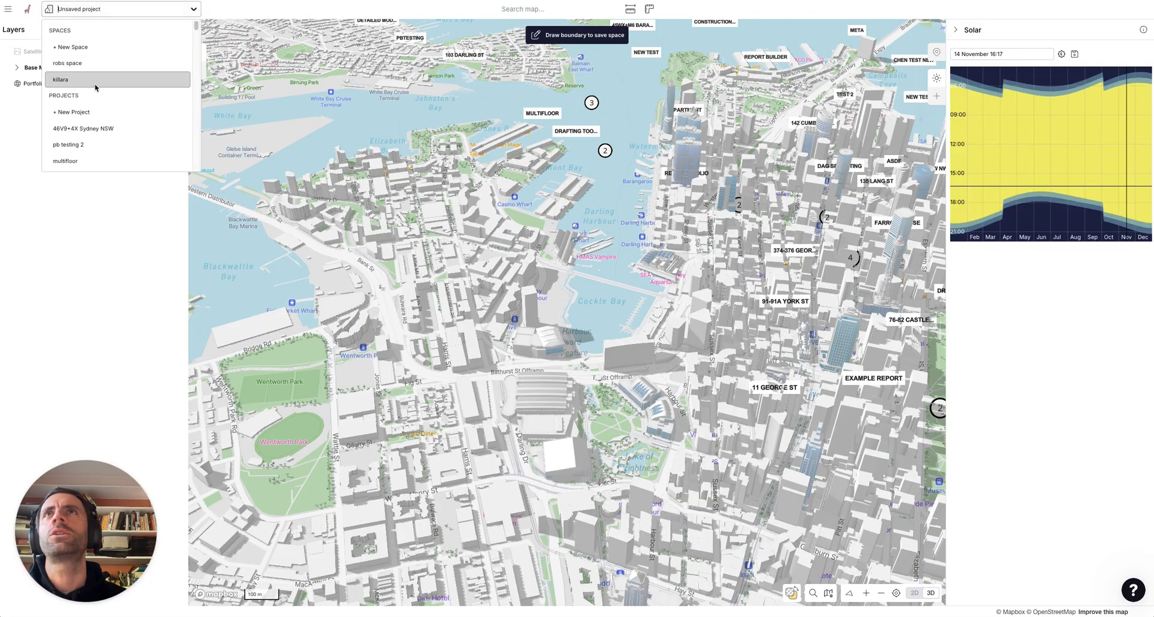
left_click(62, 80)
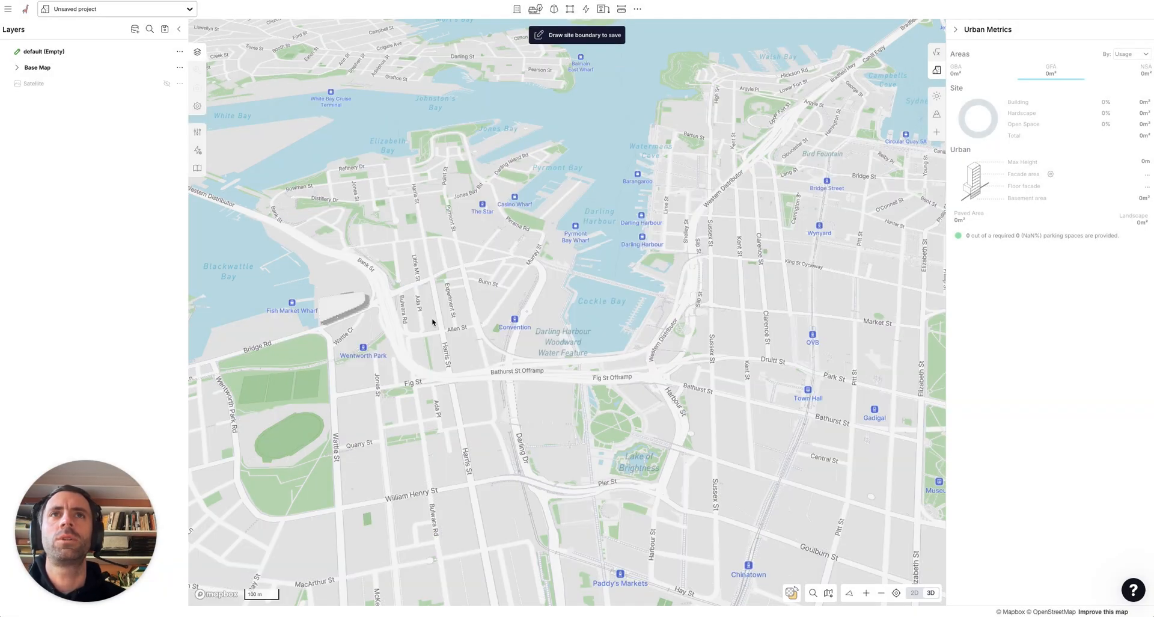
left_click(930, 592)
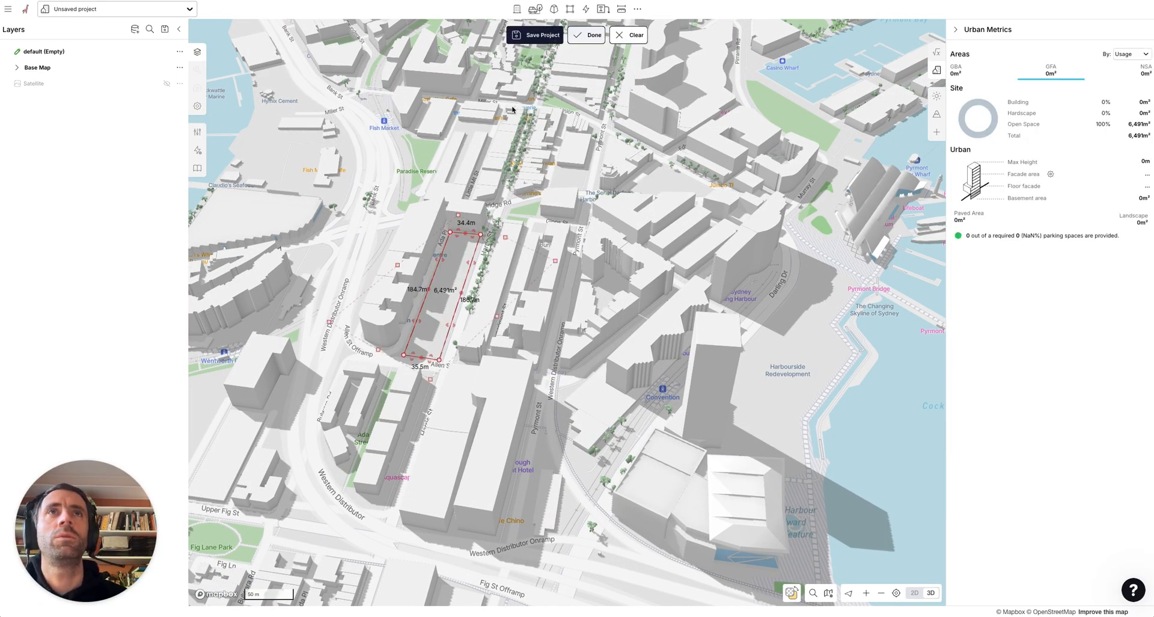
left_click(540, 35)
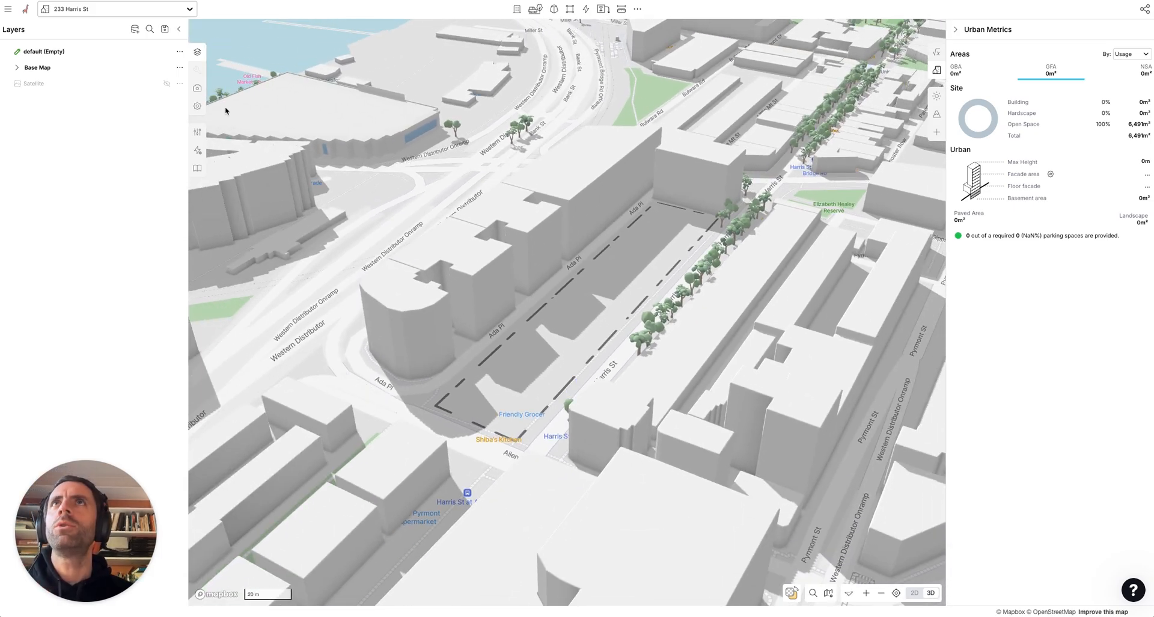
mouse_move(197, 106)
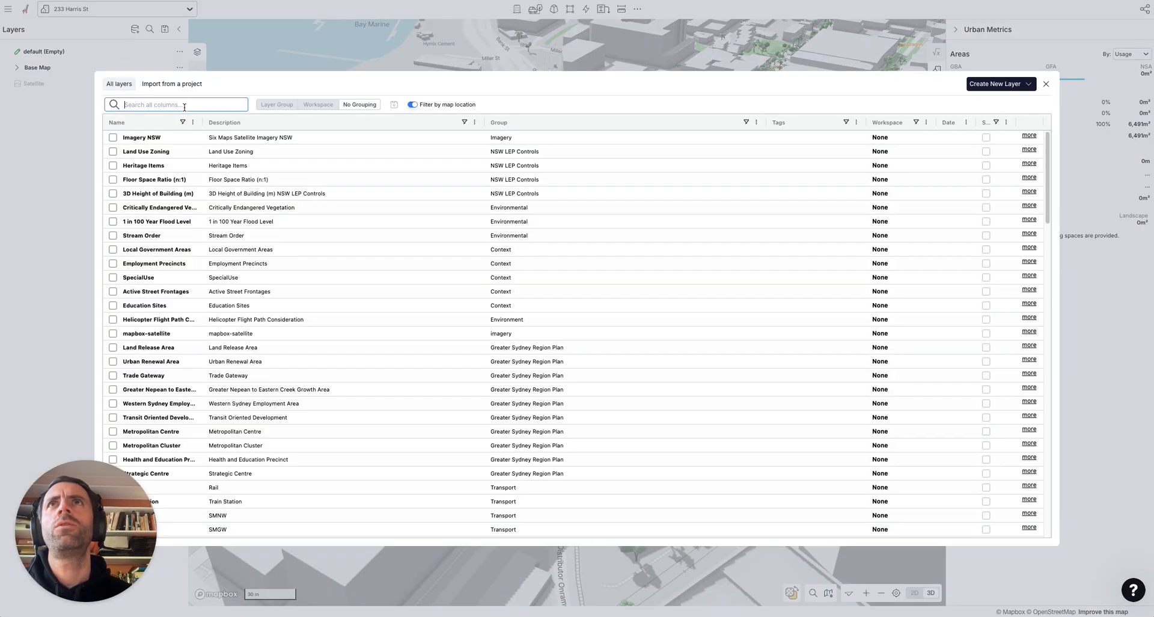
Step: Add the sixmaps Cadastre and Land Use Zoning layers from the layer library
type("cadastre")
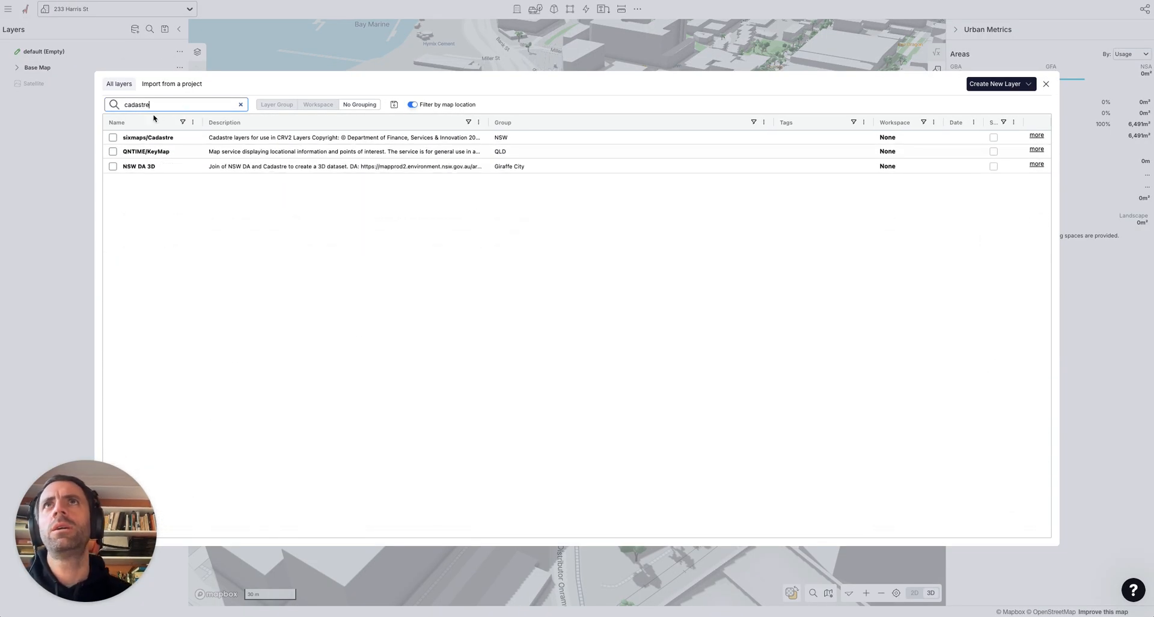
type("zoning")
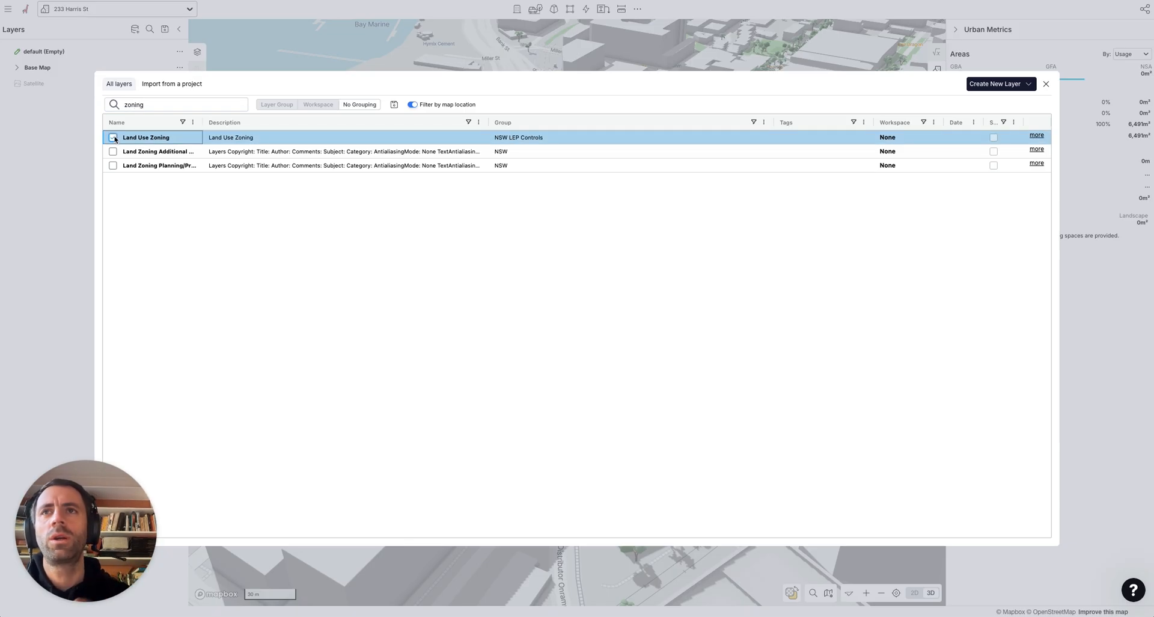
left_click(1045, 83)
type("ed")
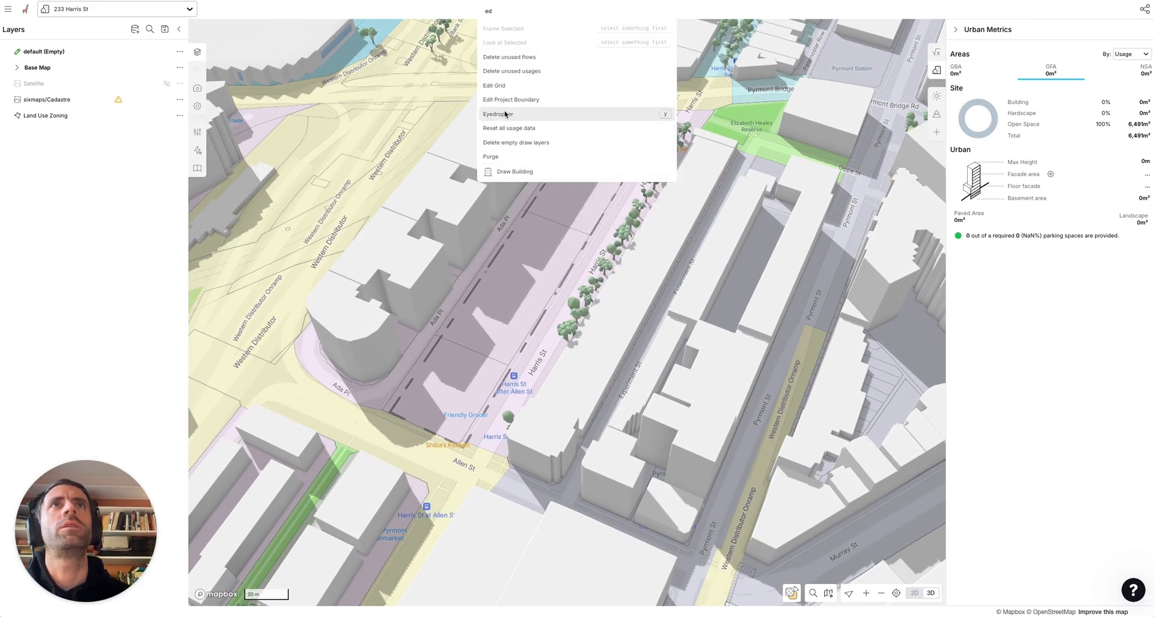
mouse_move(517, 99)
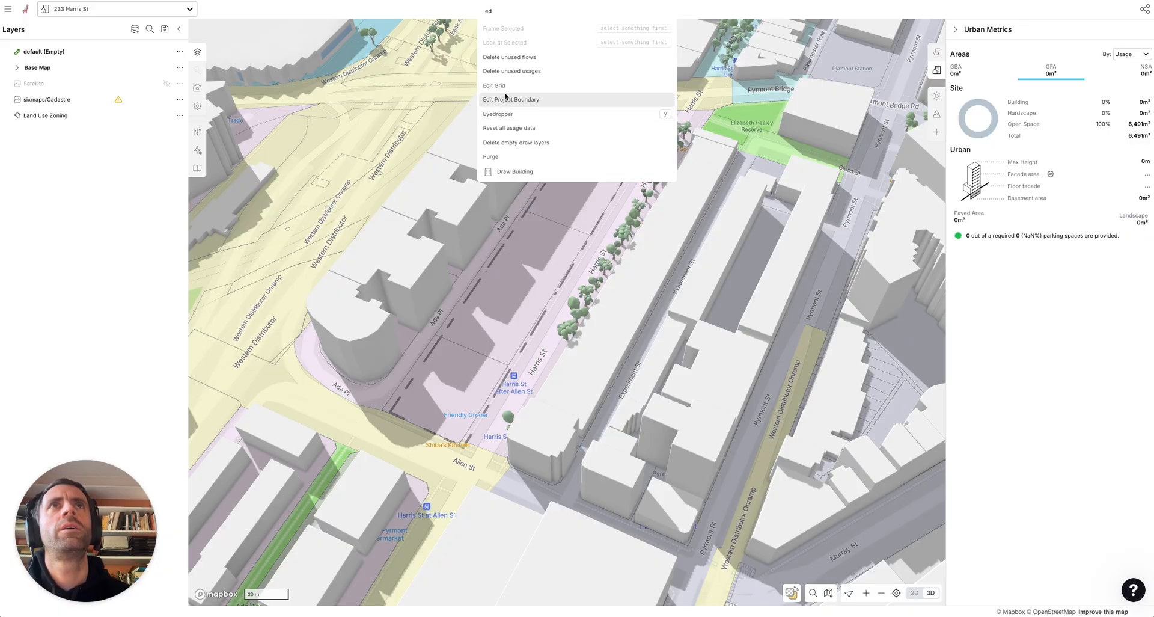
Step: Drag the boundary vertices to fit the Harris St block, giving about 6,906 m²
left_click(510, 99)
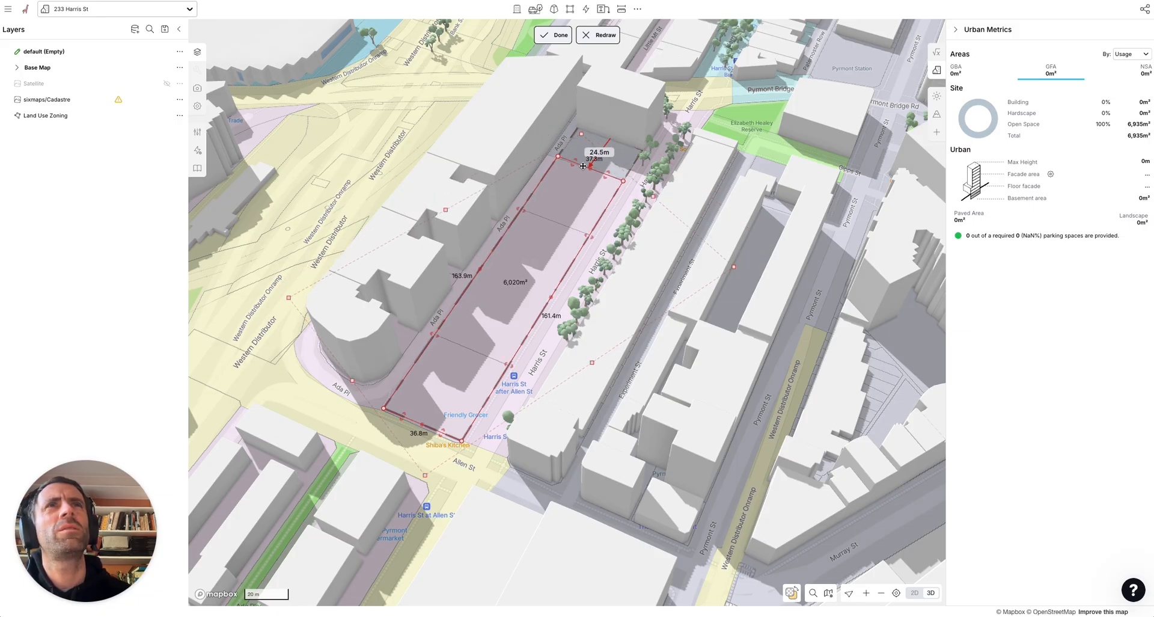
left_click_drag(601, 167, 642, 151)
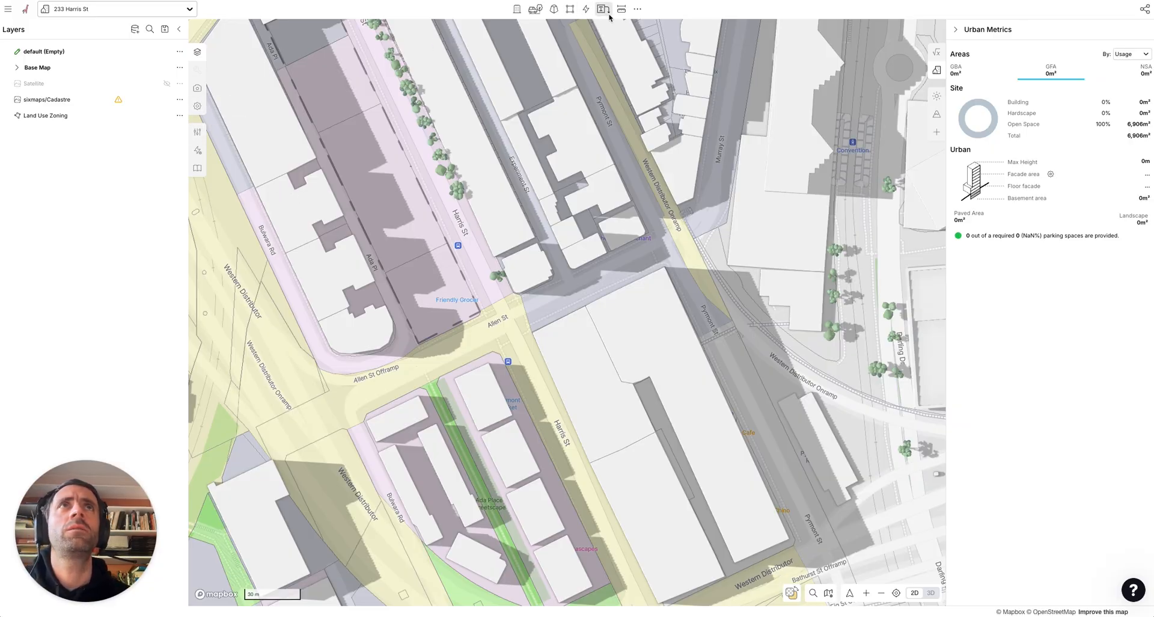
Step: Draw red entry arrows and a blue Harris St frontage arrow as annotations
left_click(600, 11)
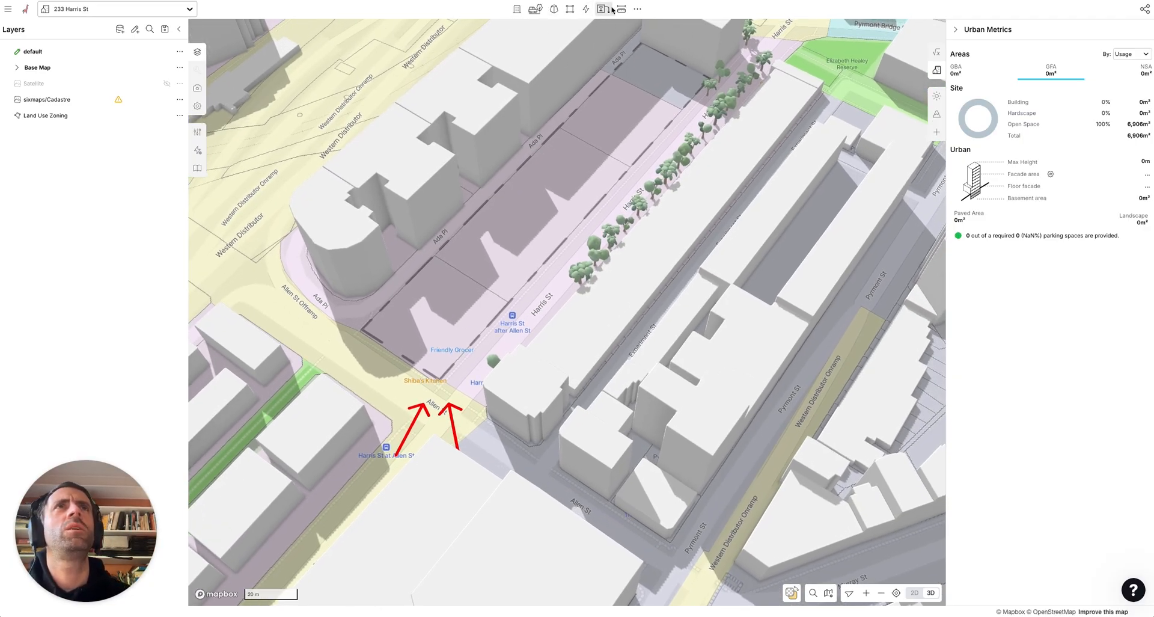
left_click(600, 10)
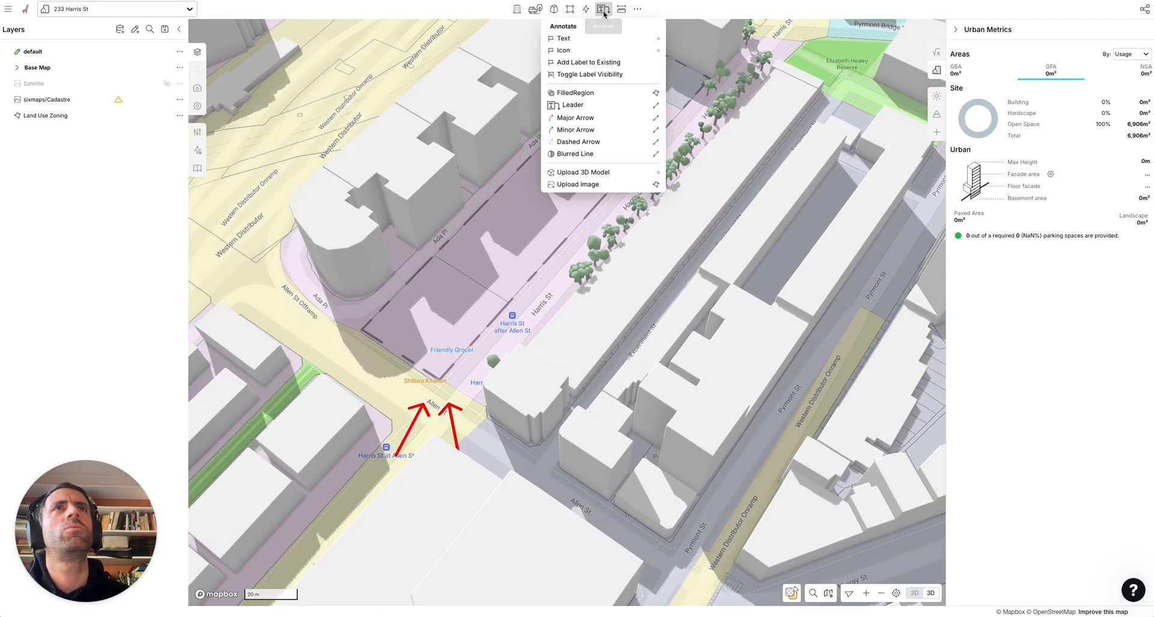
left_click(567, 117)
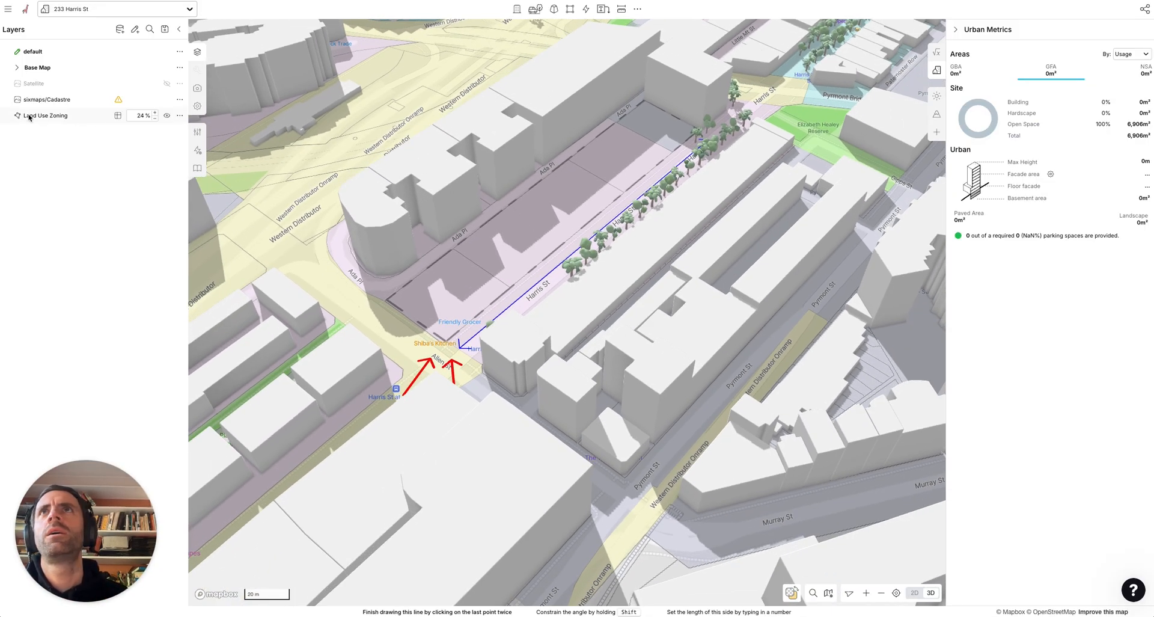
Step: Hide the Trees, Transit, POI and Map Labels base map layers
left_click(13, 68)
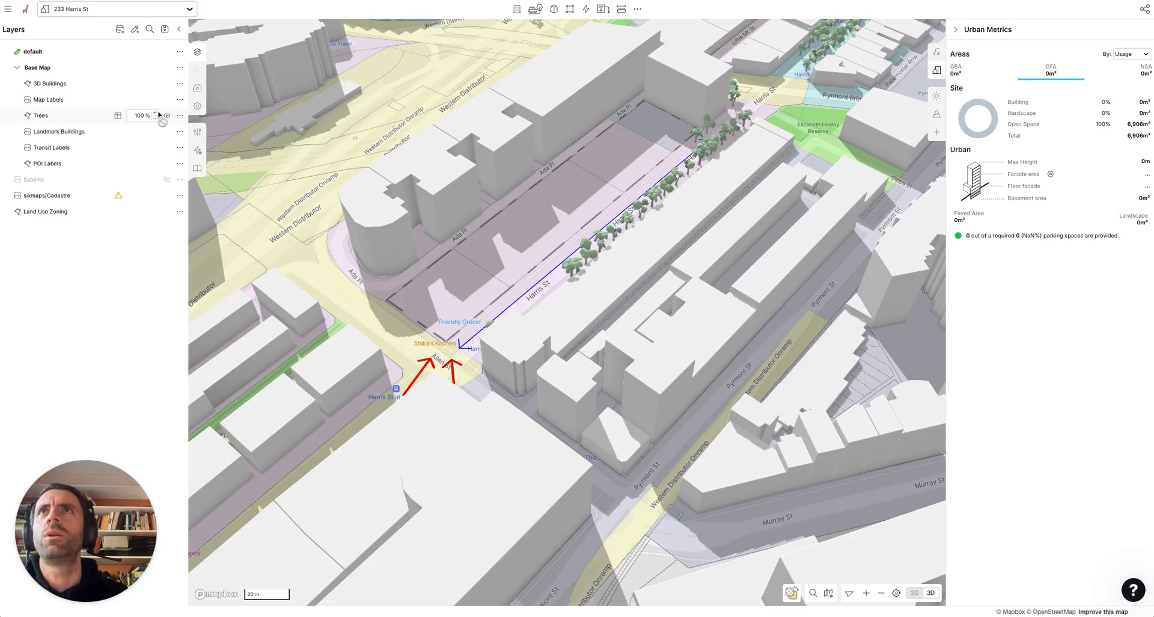
left_click(168, 116)
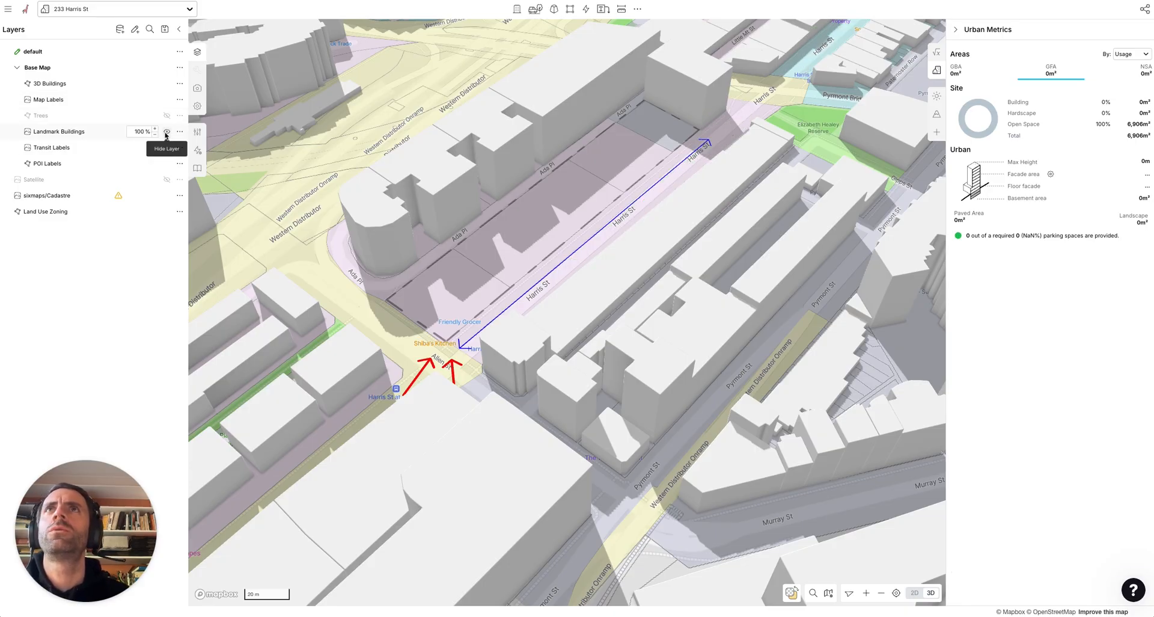
left_click(169, 99)
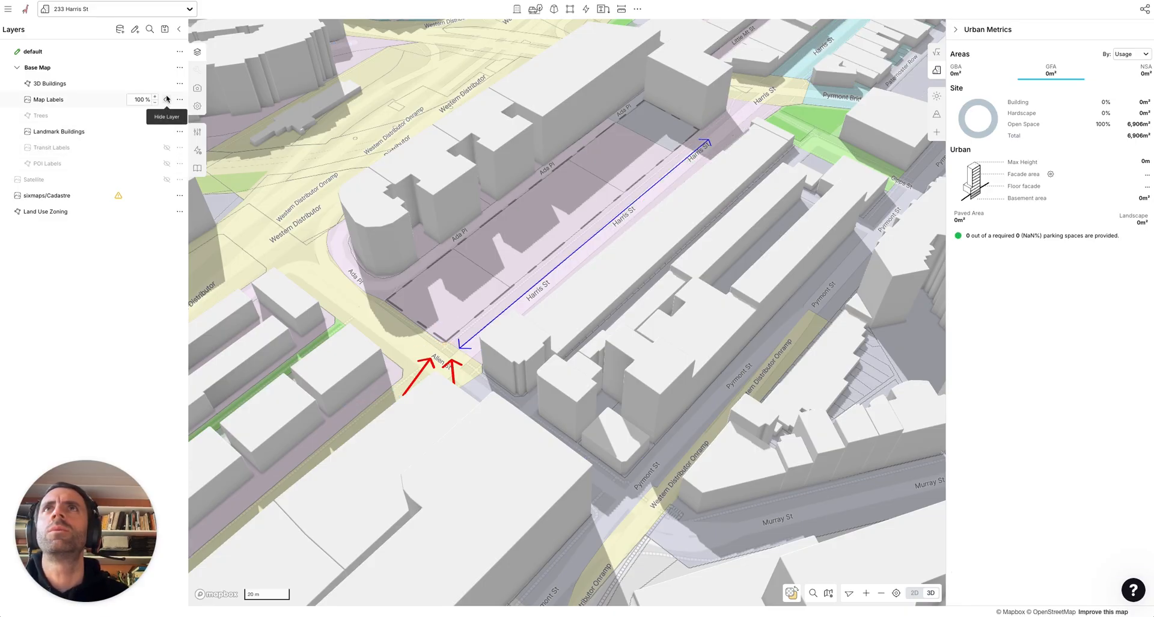
left_click(167, 99)
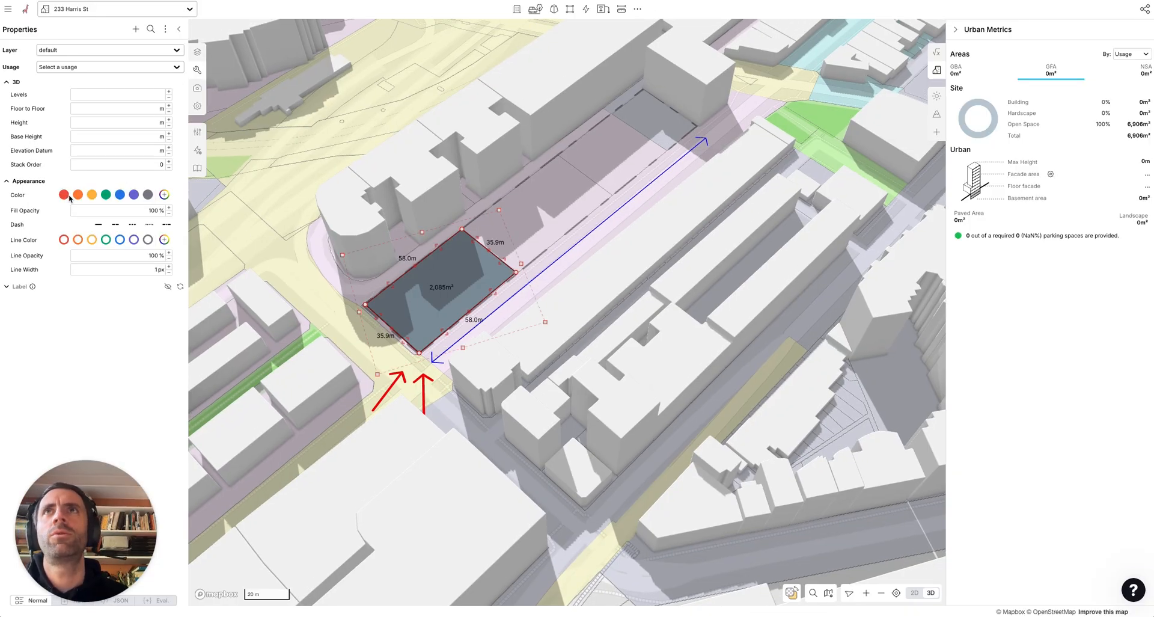
Step: Make the lots orange at ~34% opacity with dashed outlines, and set the arrow to 2px
left_click(80, 195)
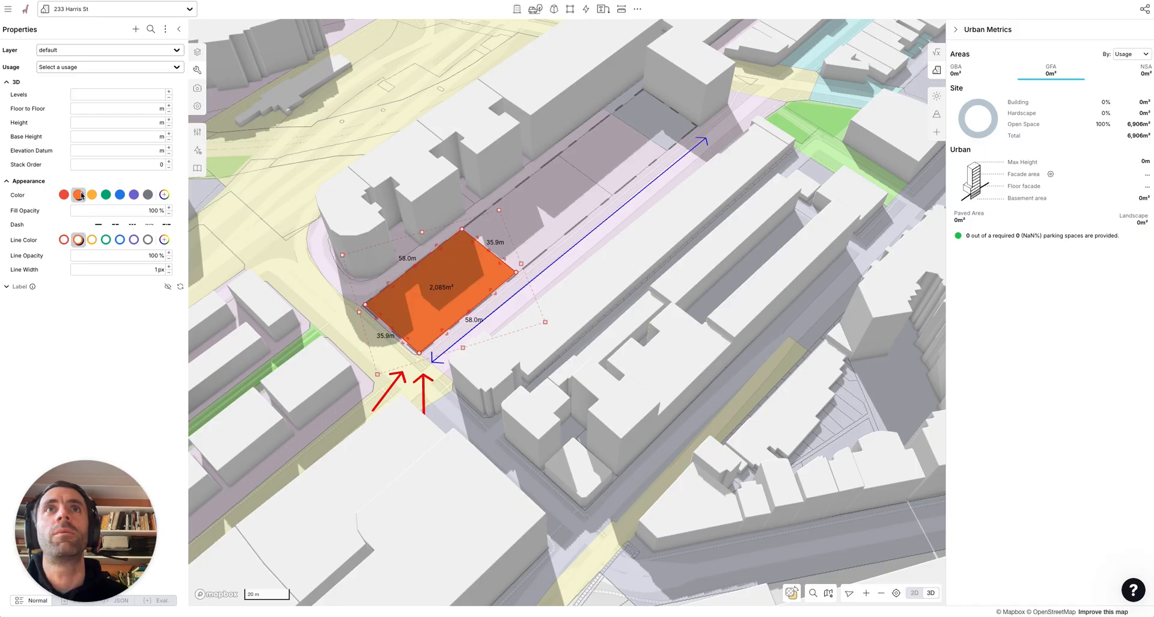
left_click_drag(162, 210, 125, 210)
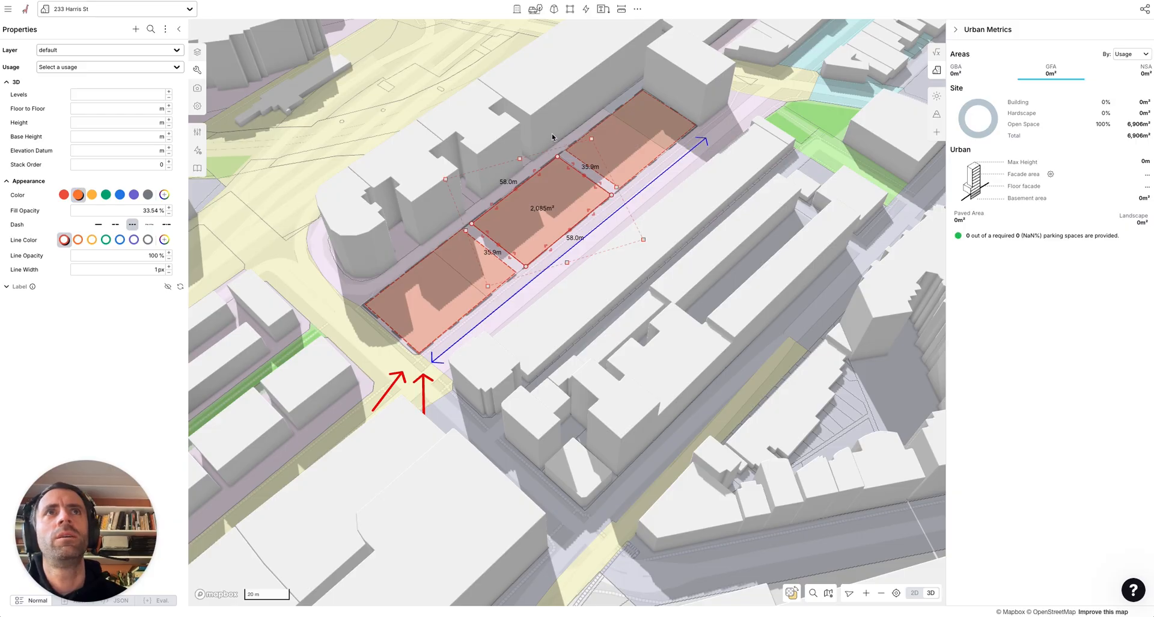
mouse_move(416, 167)
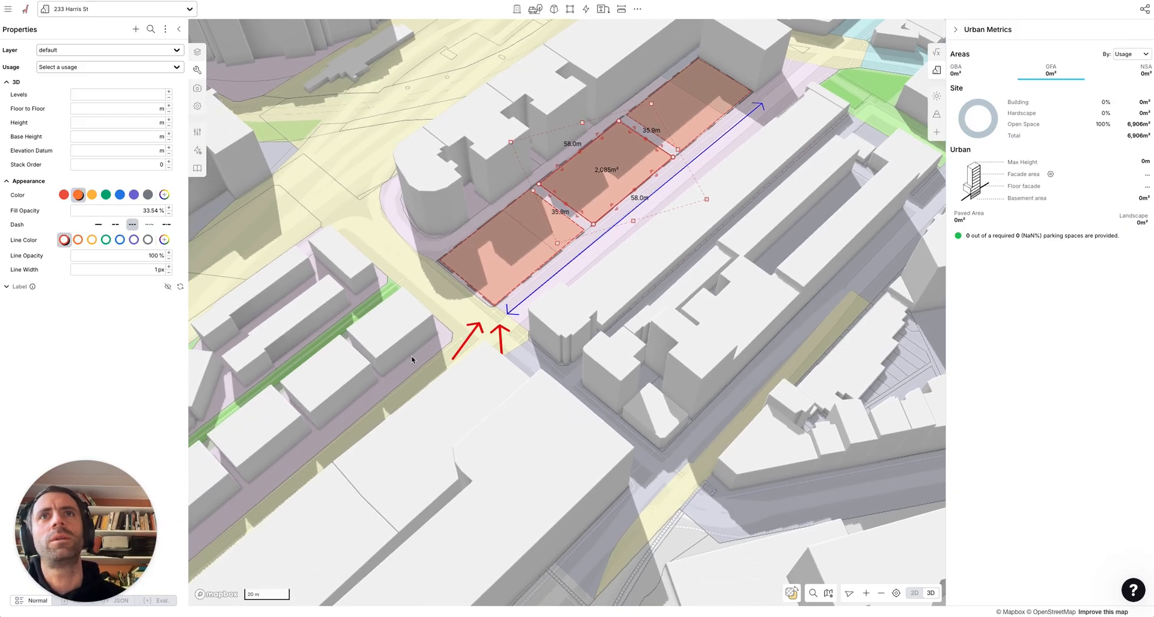
mouse_move(602, 248)
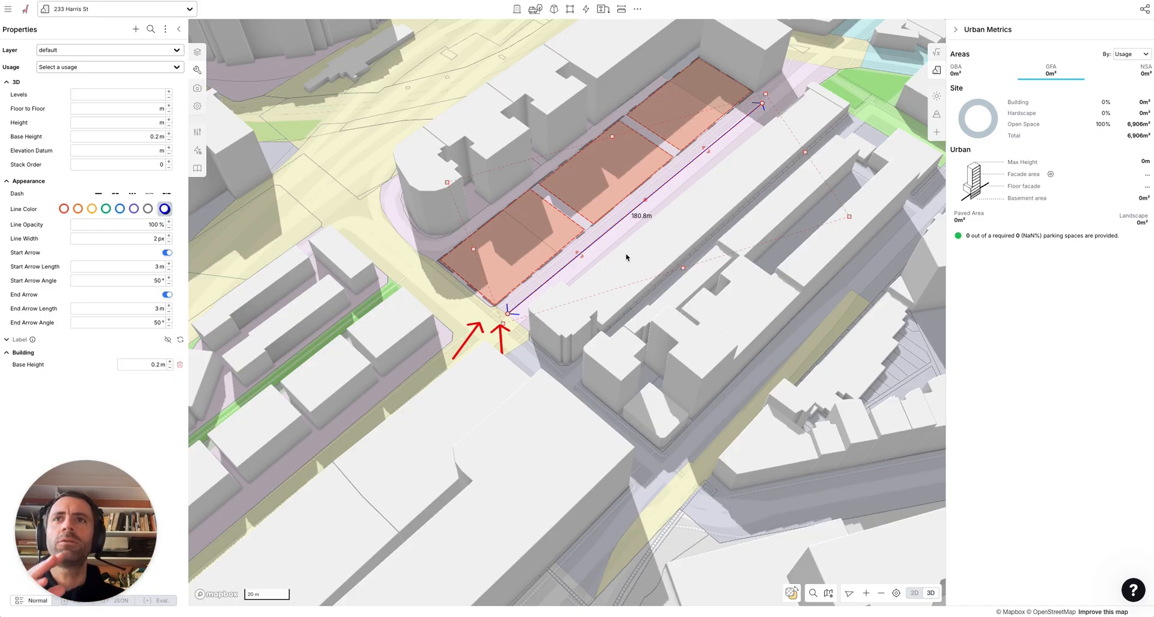
left_click(198, 54)
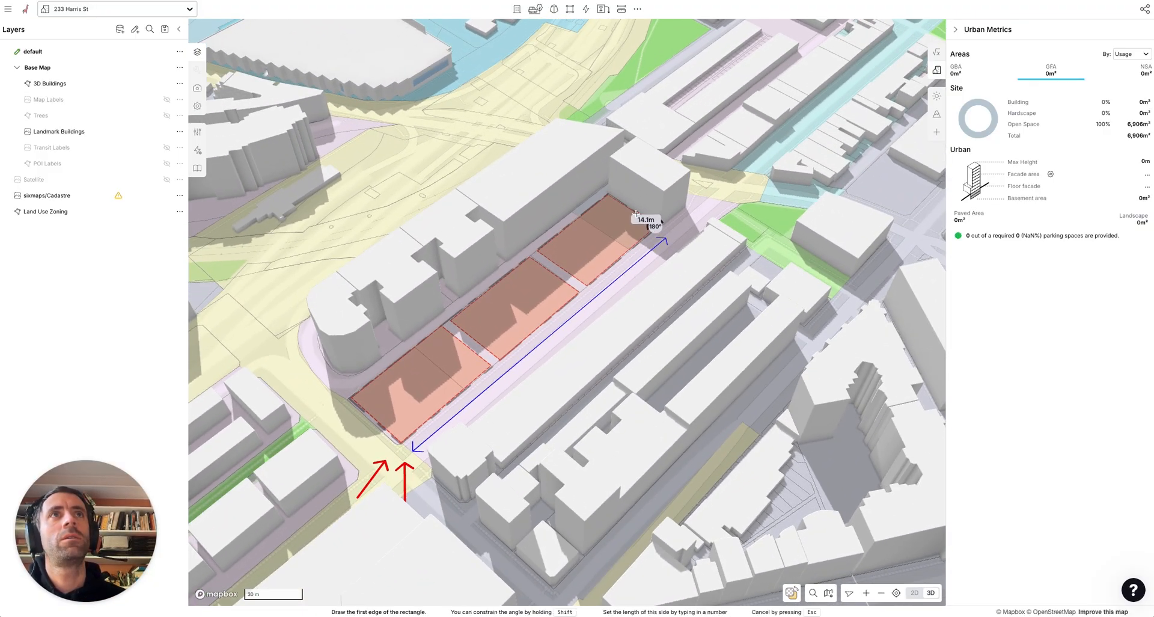
Step: Set the L-shaped end-lot residential block to 9 levels, about 5,862 m² residential
left_click(683, 259)
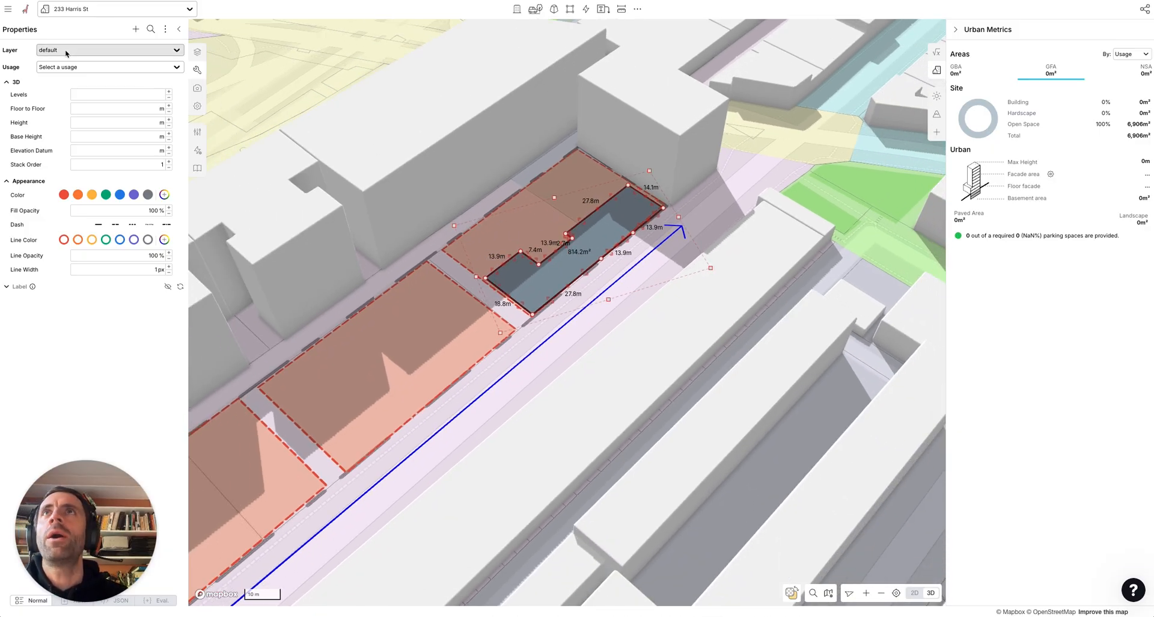
type("res")
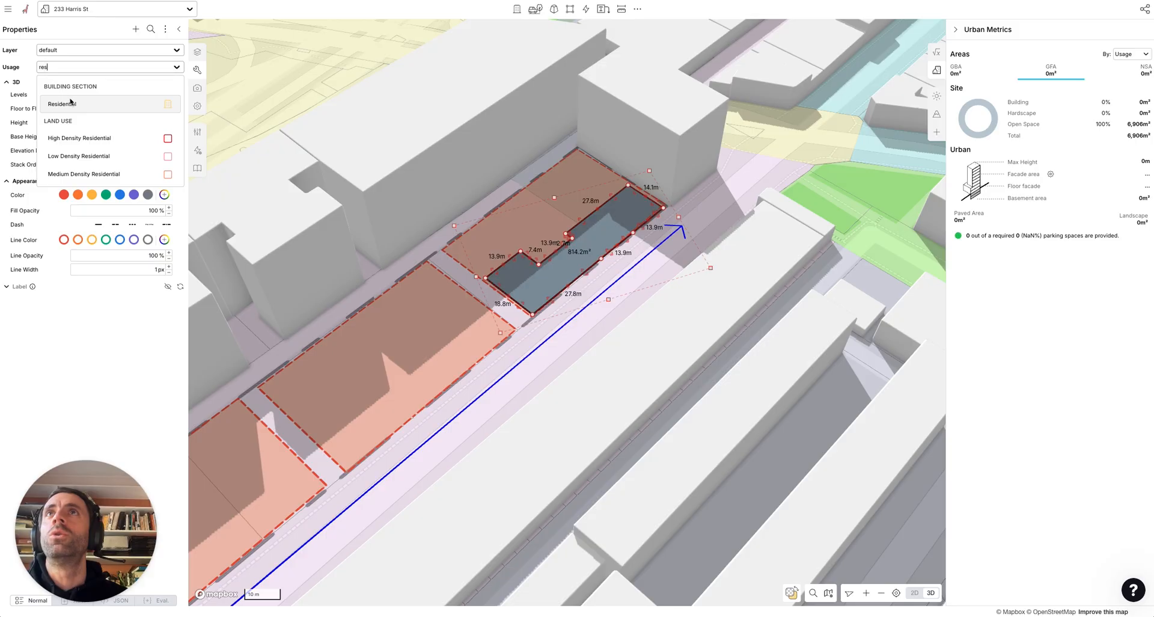
left_click(72, 104)
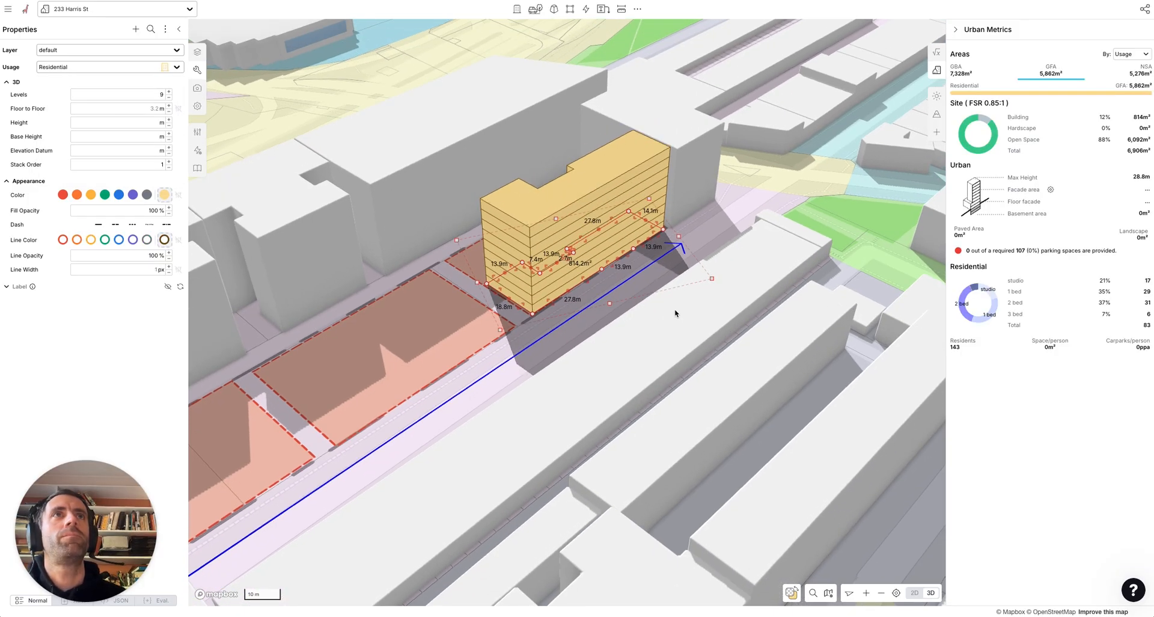
mouse_move(667, 219)
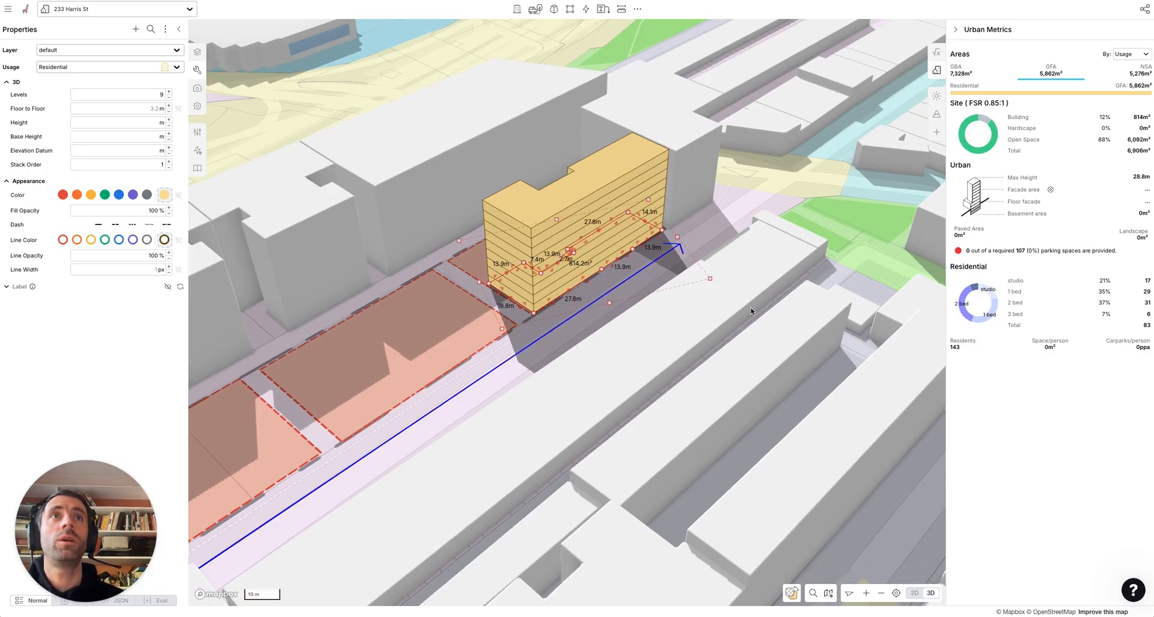
left_click(934, 97)
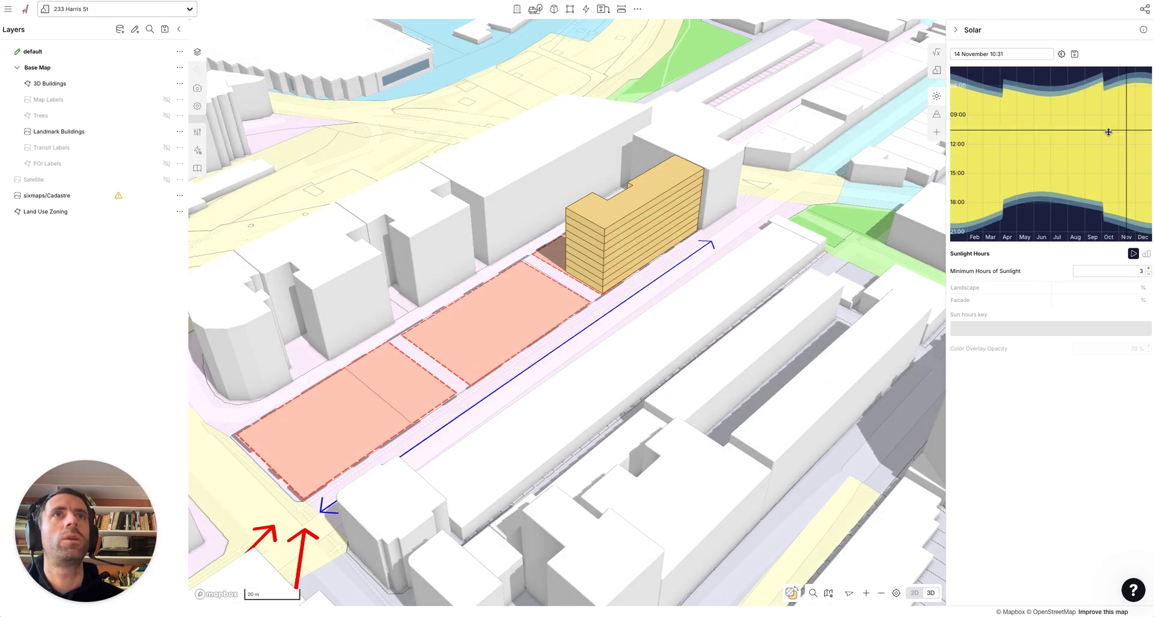
Step: Change the Residential usage colour from yellow to off-white in the Usage Editor
left_click(937, 70)
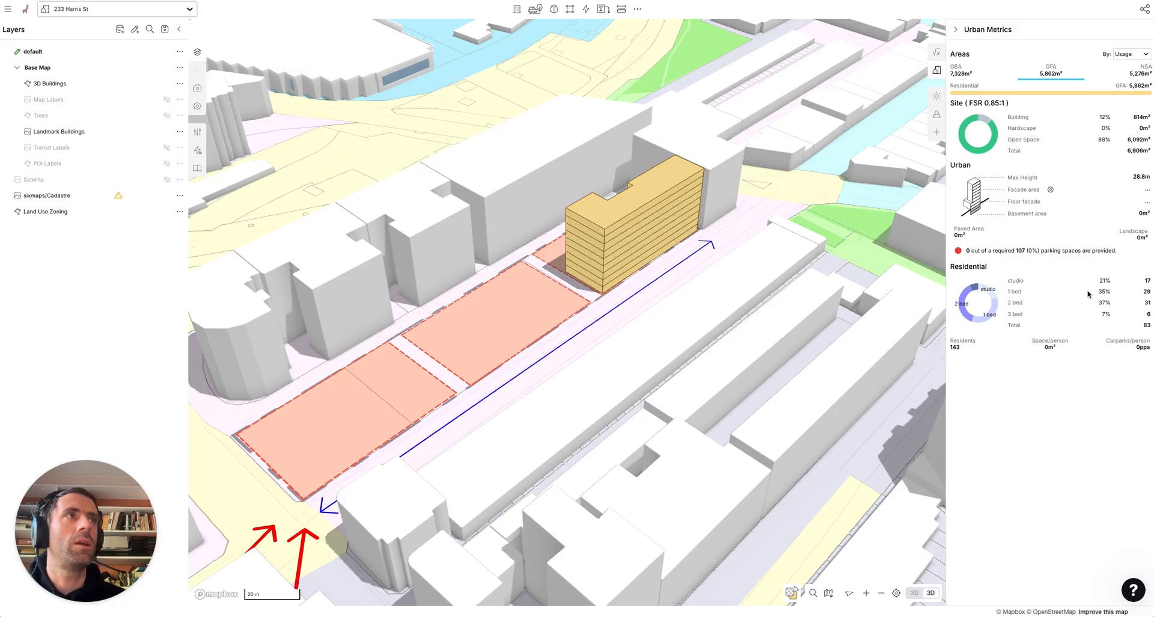
mouse_move(1076, 276)
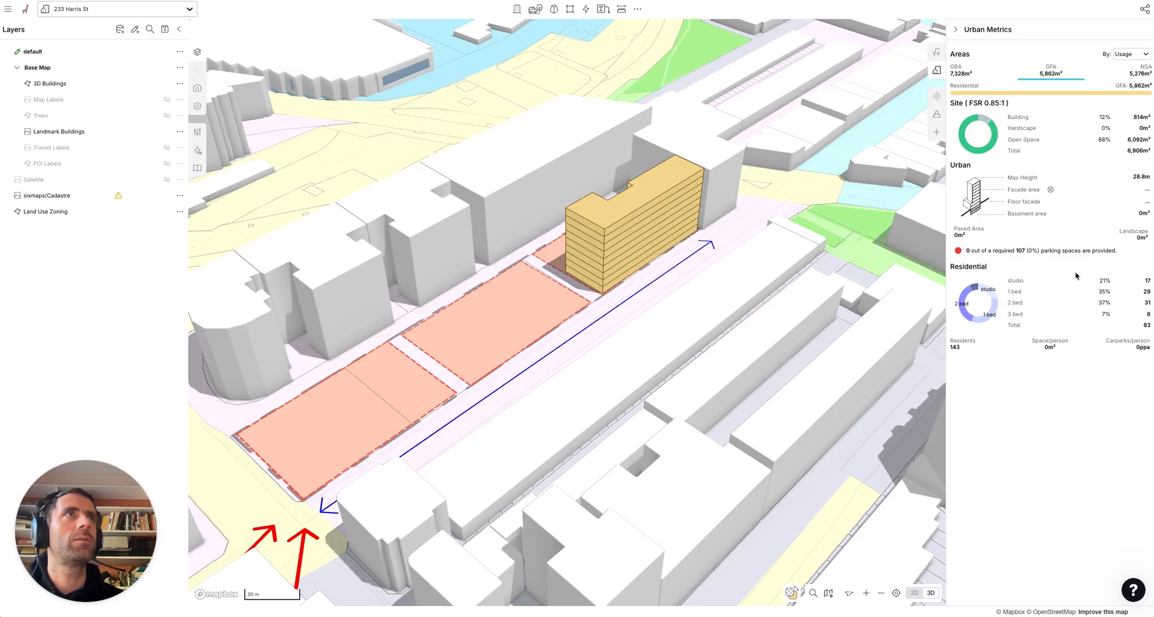
mouse_move(197, 132)
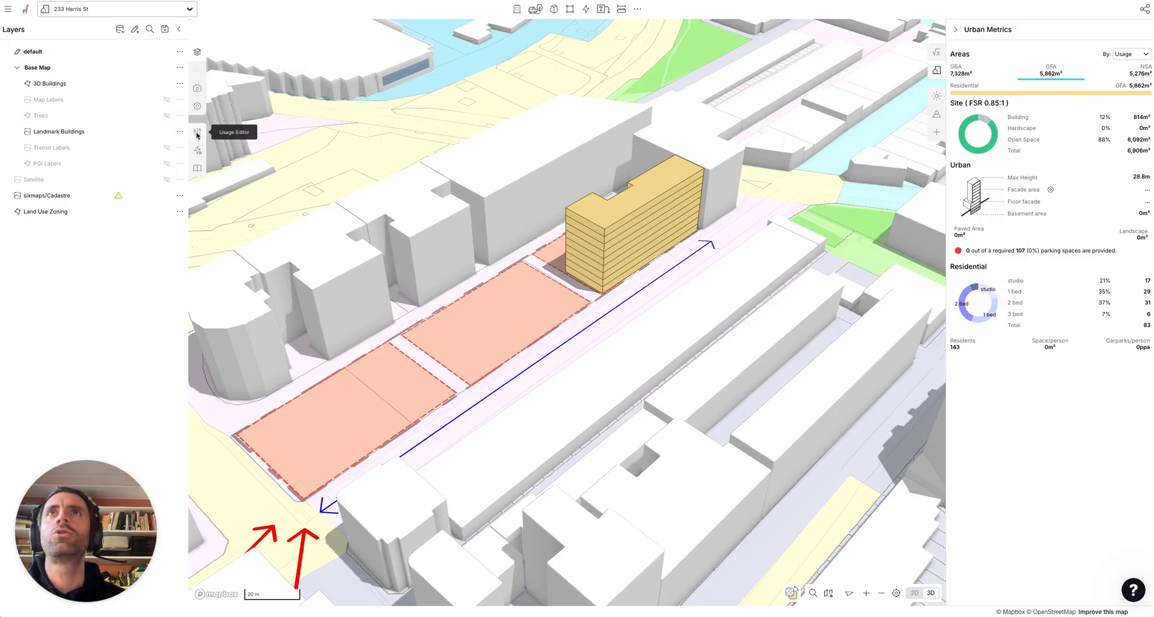
left_click(197, 132)
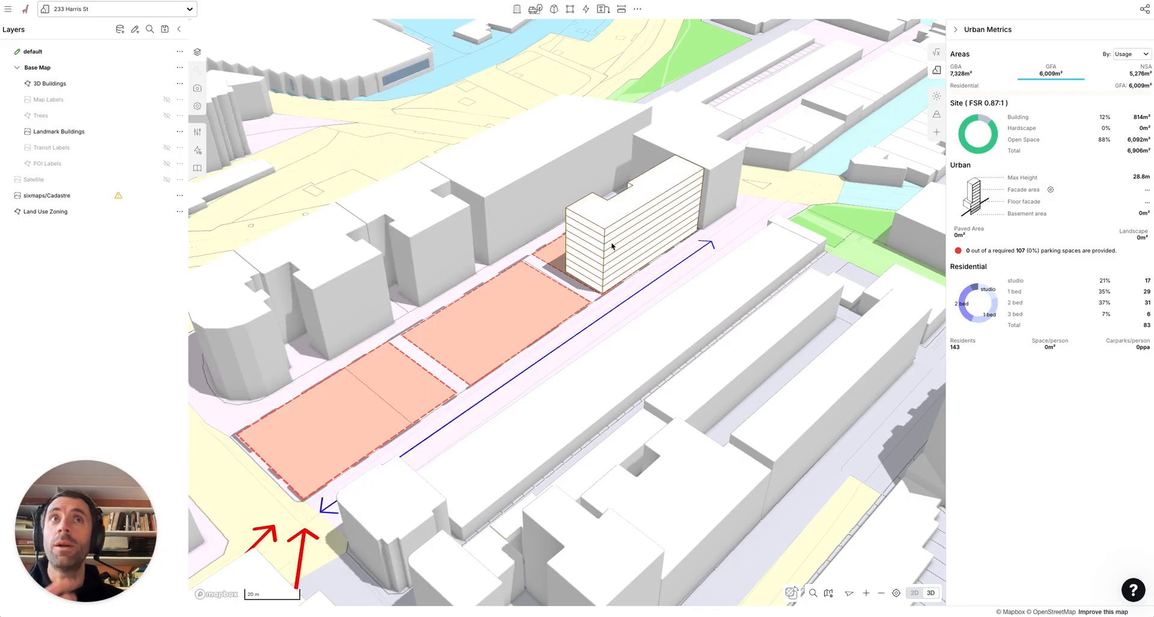
left_click(613, 245)
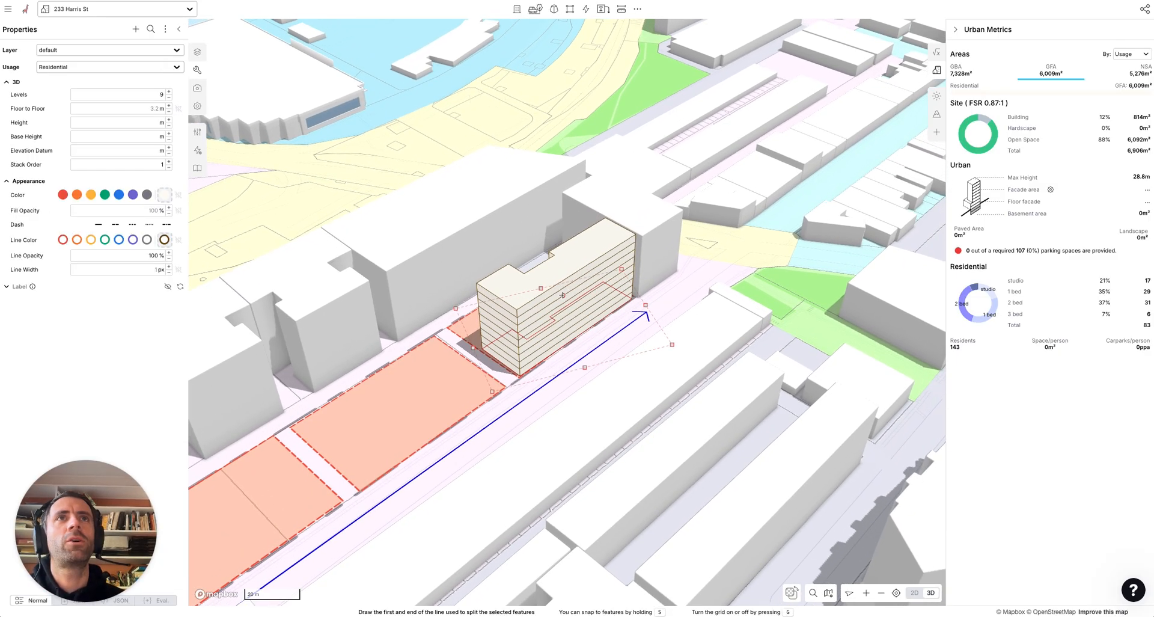
Step: Split the residential block with cut lines into stepped 8-level wings
left_click(197, 51)
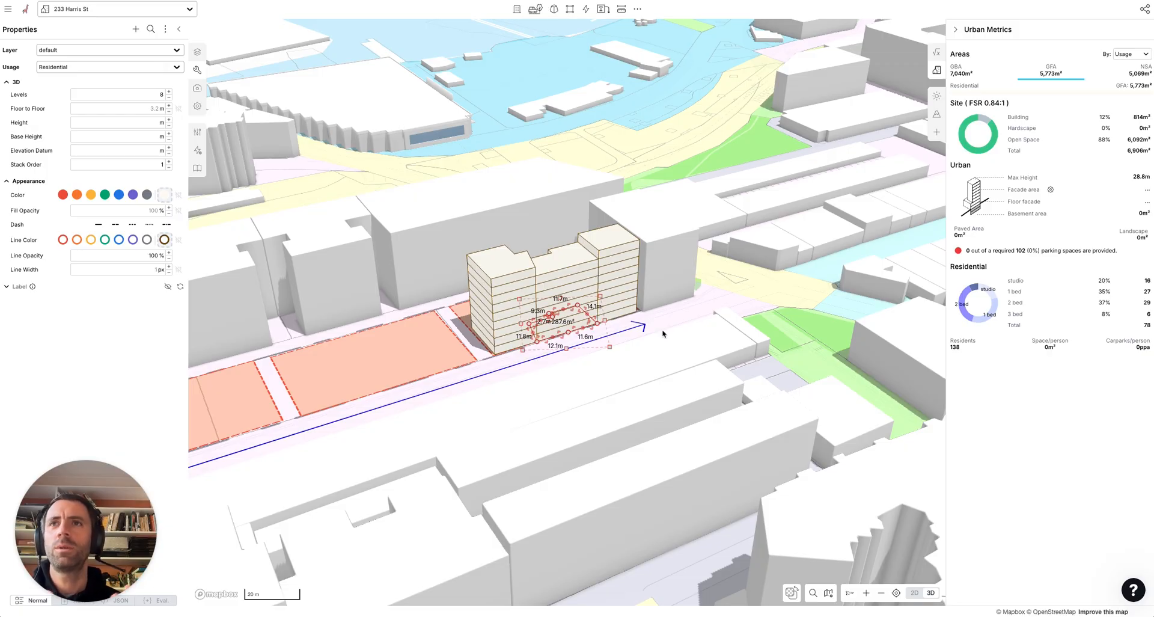
mouse_move(617, 375)
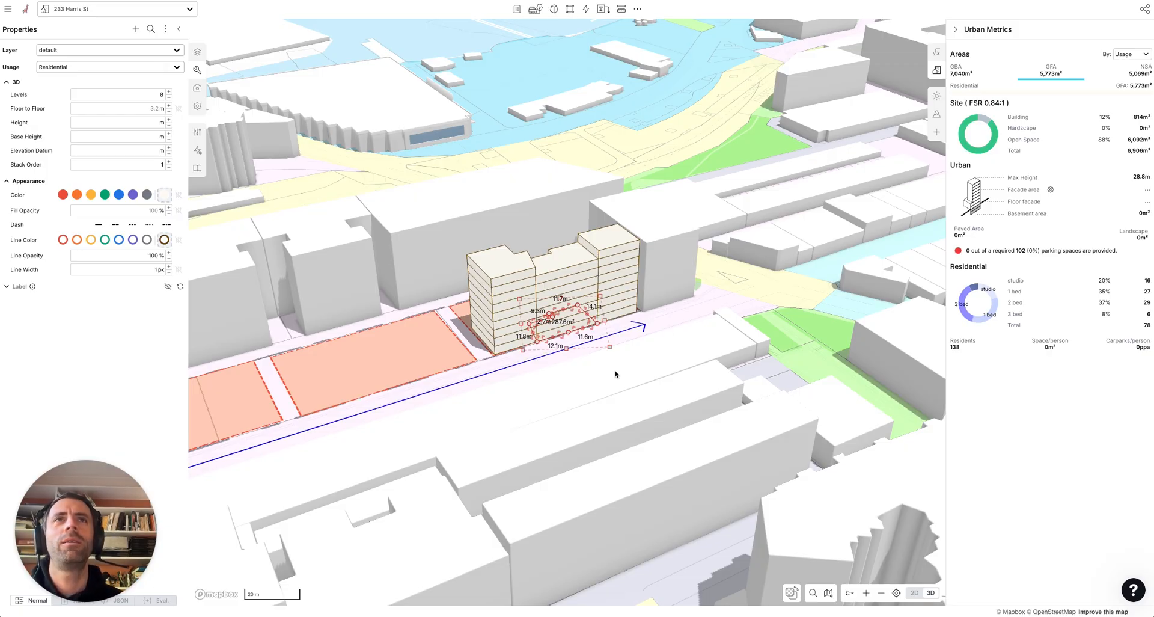
left_click(198, 51)
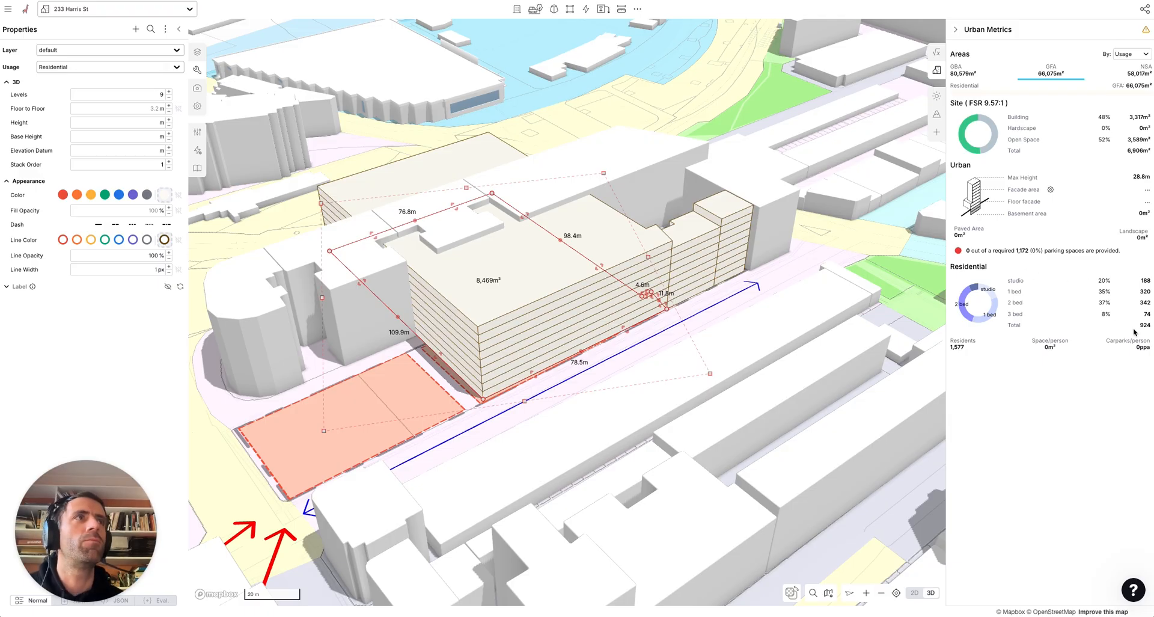
mouse_move(825, 371)
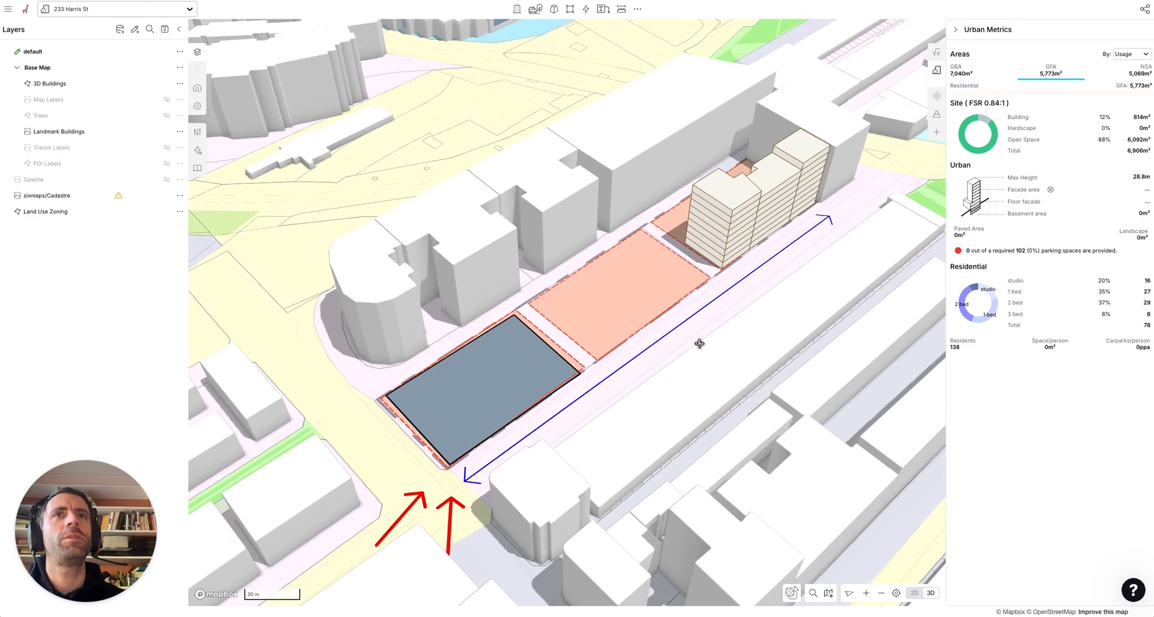
Step: Remove the oversized middle-lot block and orbit the view along the street
left_click_drag(700, 344, 559, 340)
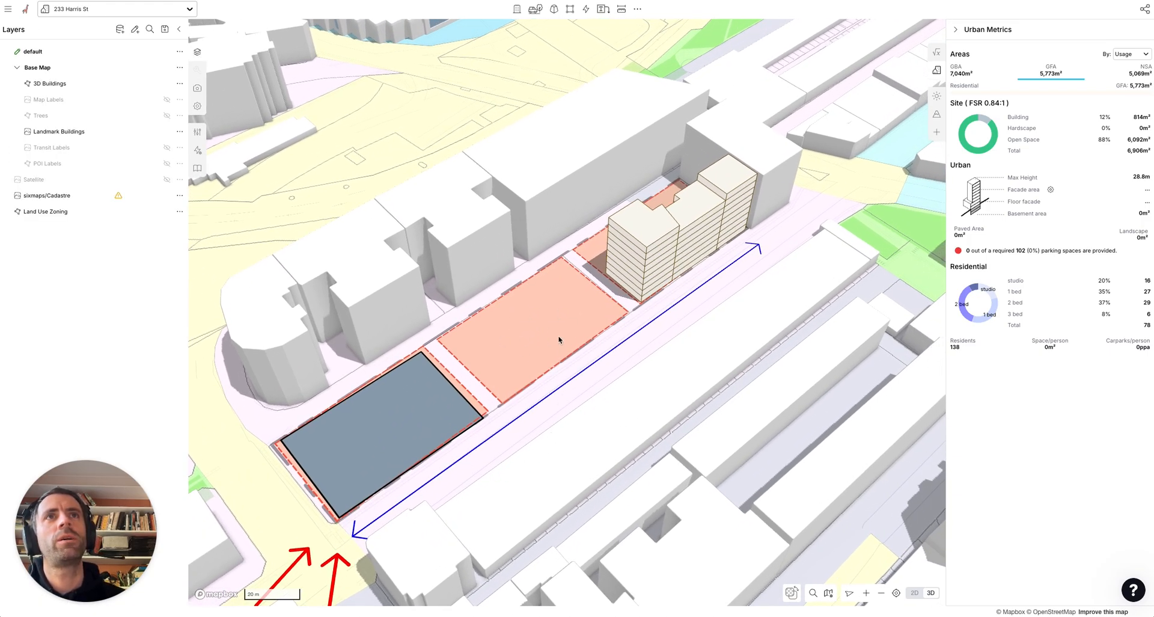
mouse_move(524, 324)
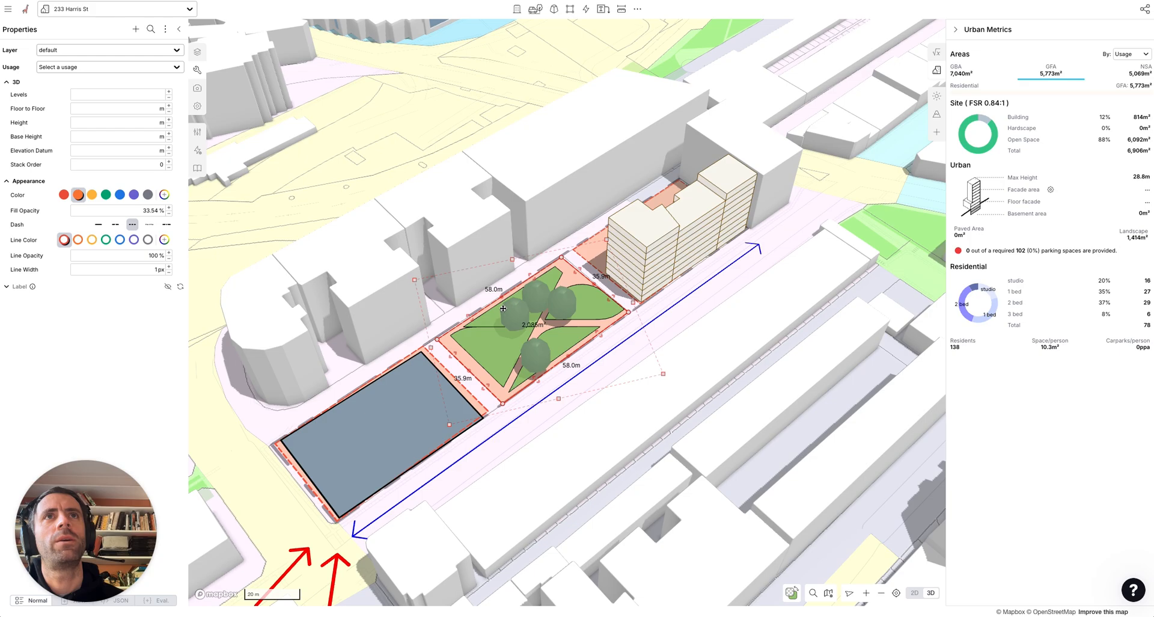
Step: Make the middle lot a Landscape park with trees, about 1,475 m², then deselect it
left_click(108, 67)
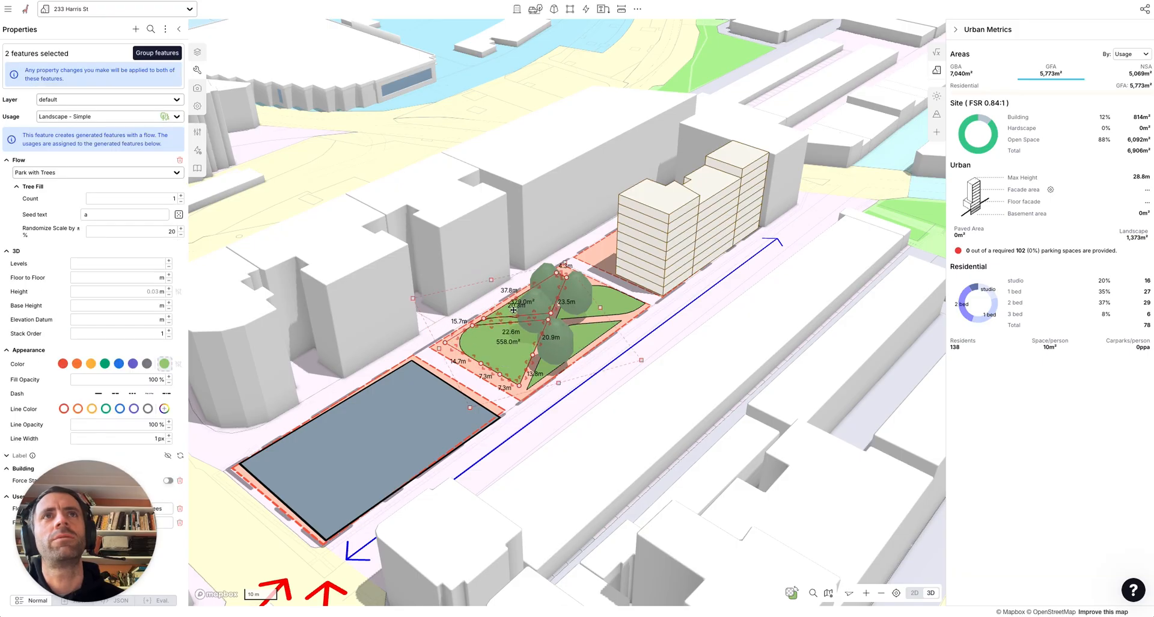
right_click(514, 311)
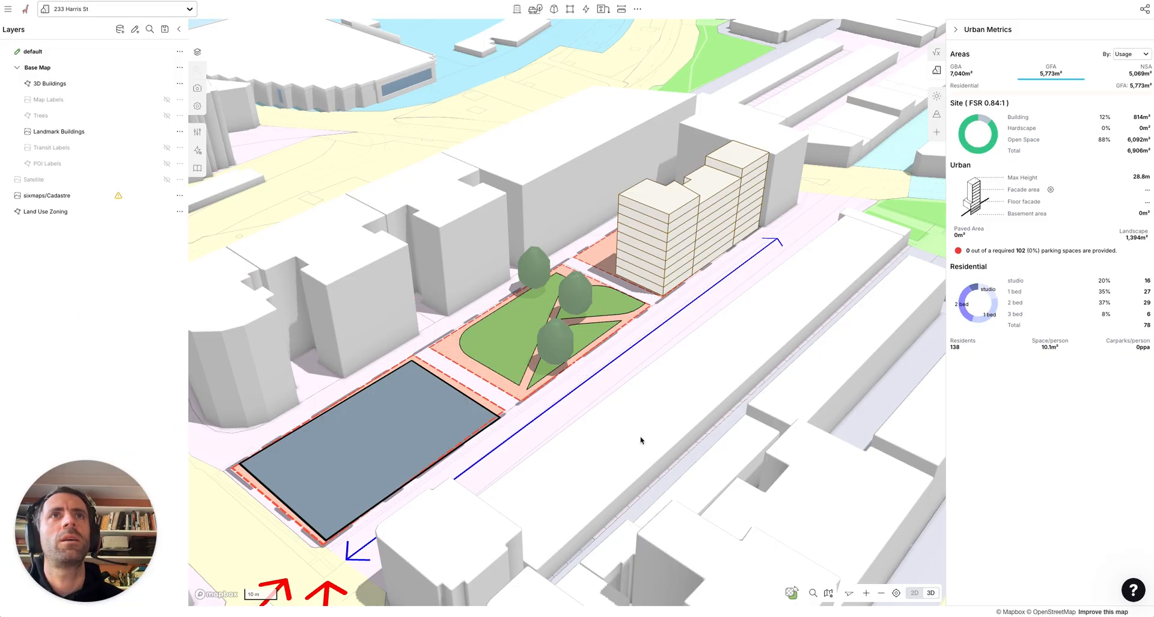
left_click(547, 339)
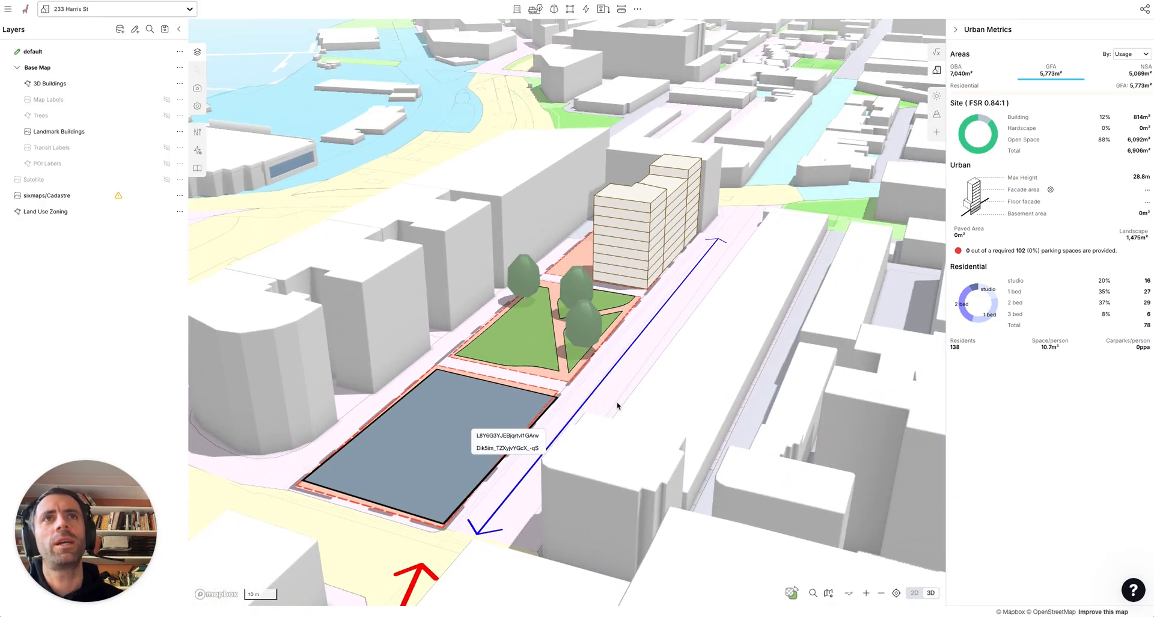
left_click(488, 440)
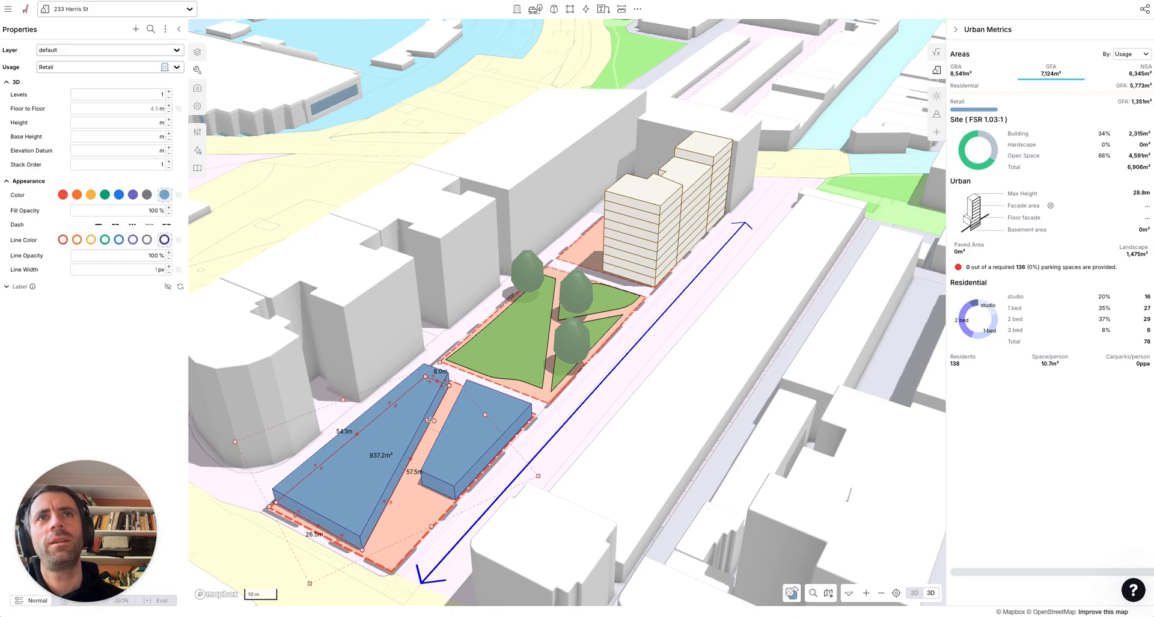
Step: Select and reshape the two corner retail blocks, totalling about 1,216 m² of retail
left_click(914, 593)
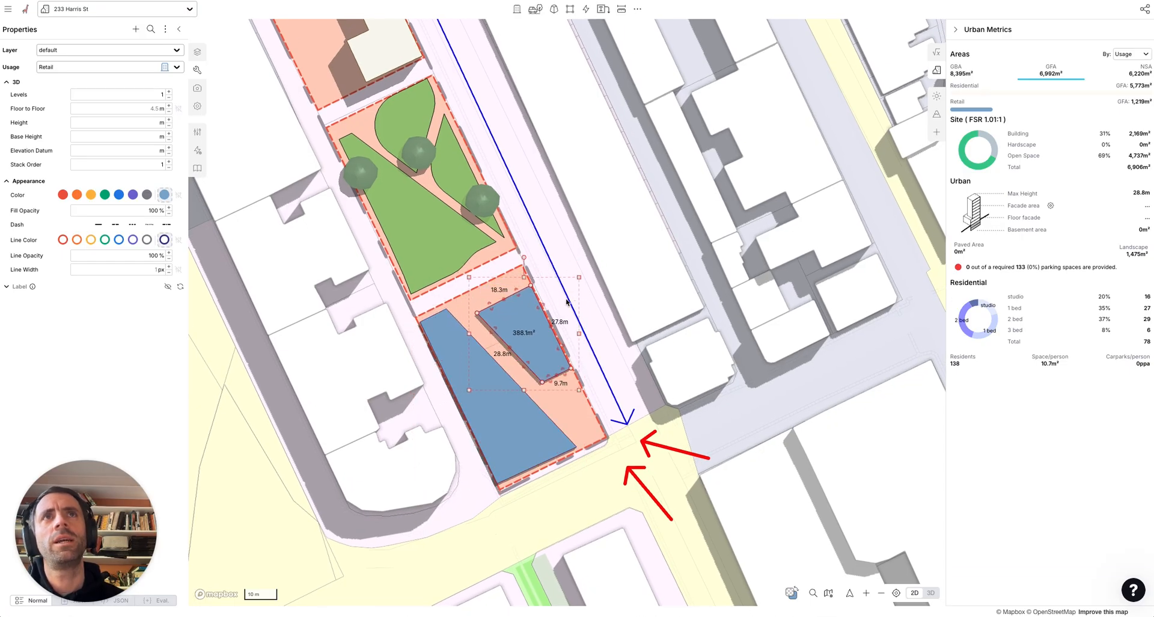
left_click(197, 51)
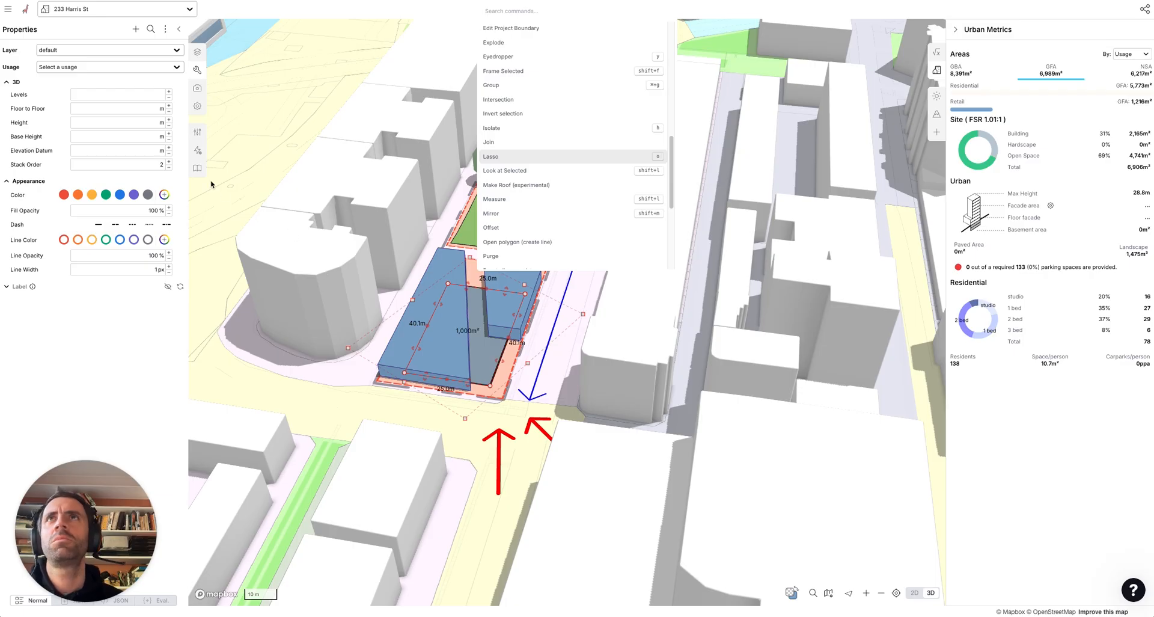
mouse_move(100, 85)
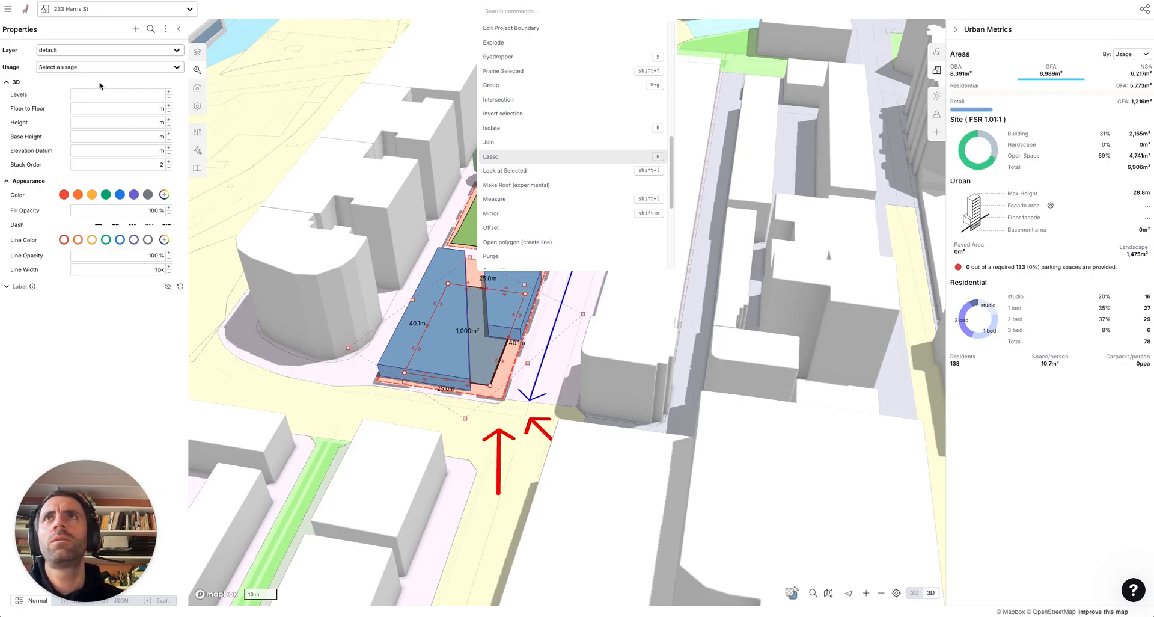
Step: Raise a 17-level Commercial tower above the podium and pick a new Commercial colour
left_click(109, 68)
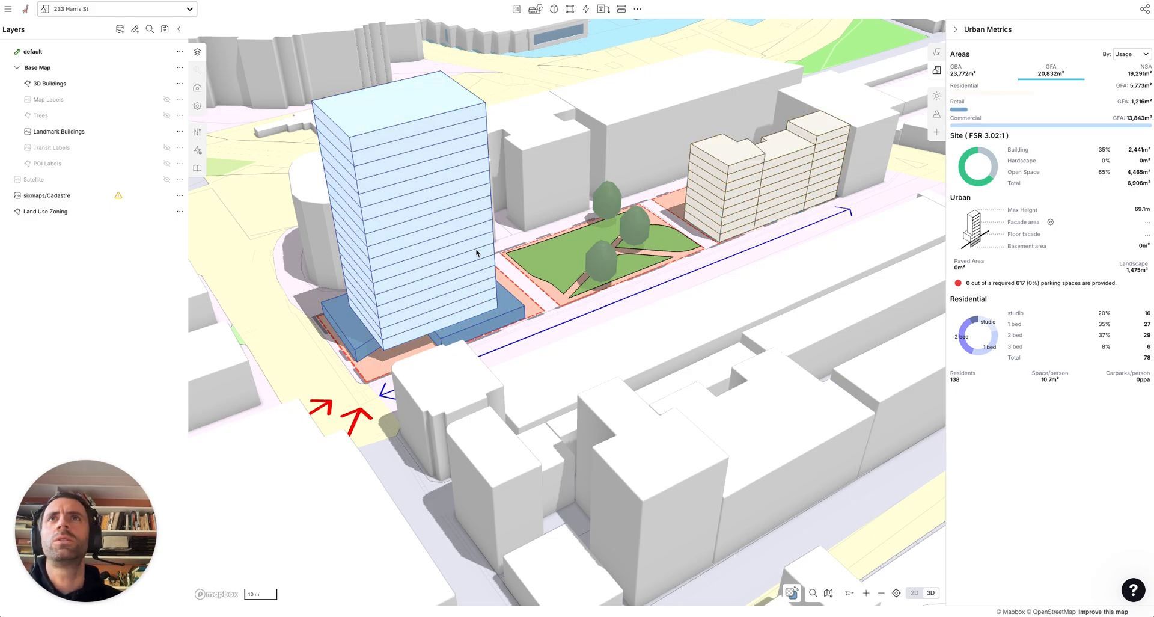
left_click(476, 253)
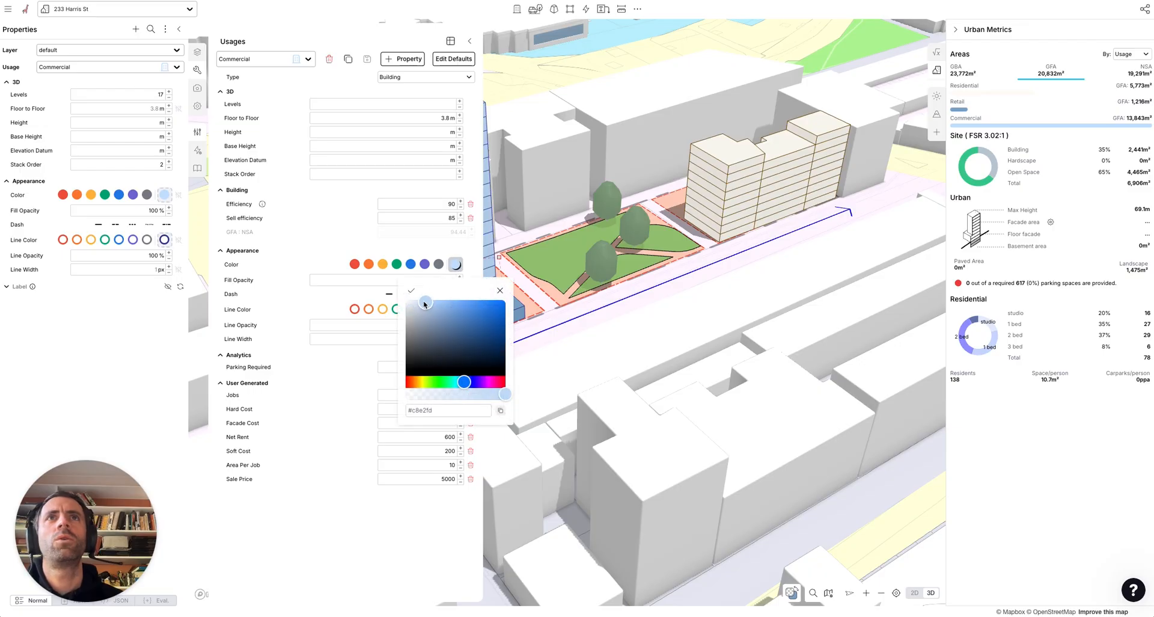
left_click(500, 290)
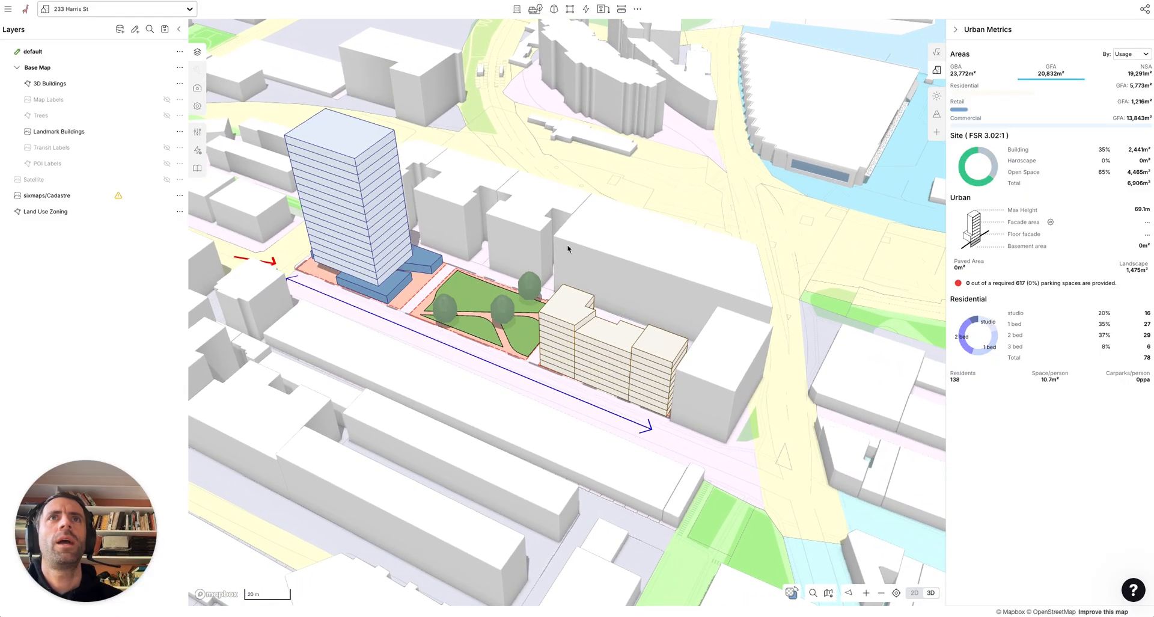
Step: Drop a labelled red pin marker in the park and use bold-silhouette building outlines
left_click(597, 10)
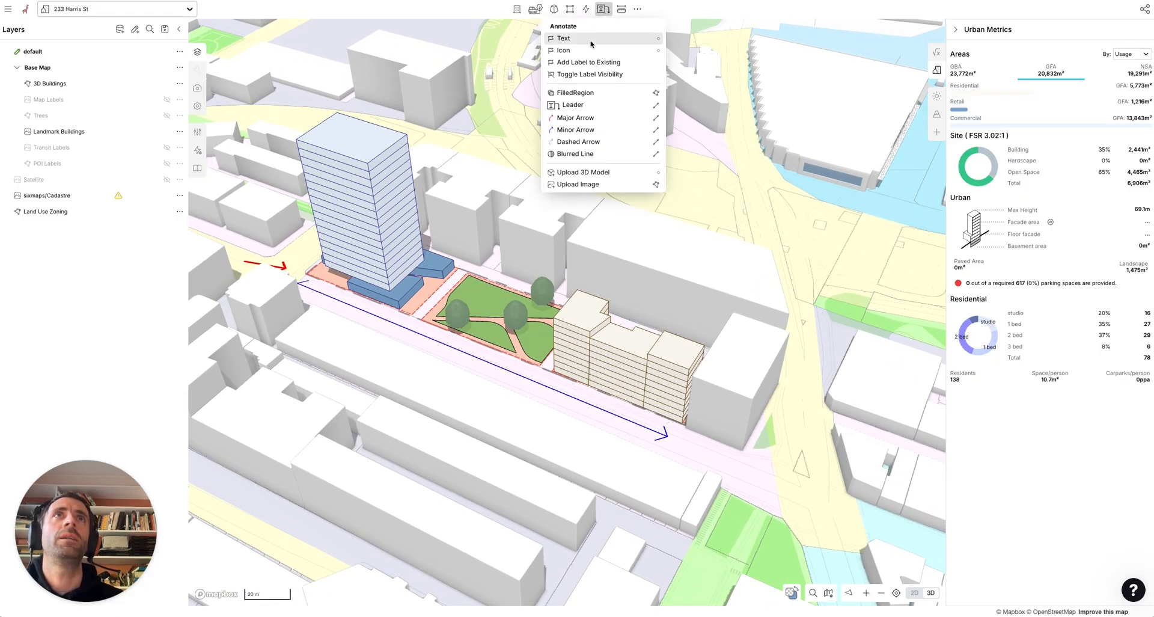
mouse_move(597, 50)
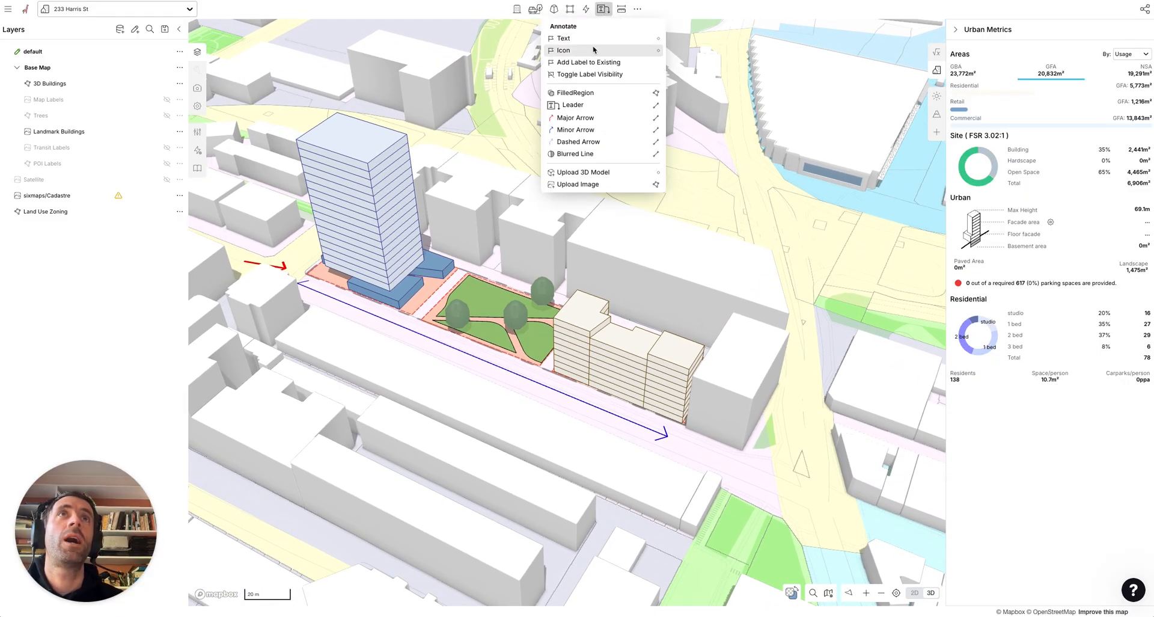
left_click(566, 50)
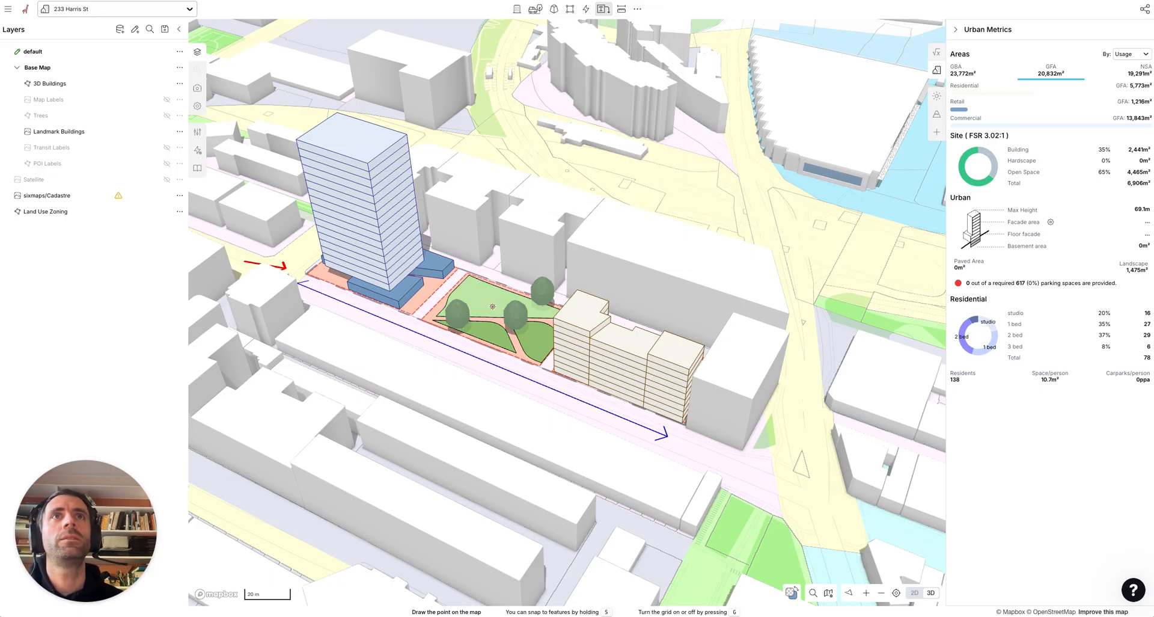
left_click(491, 307)
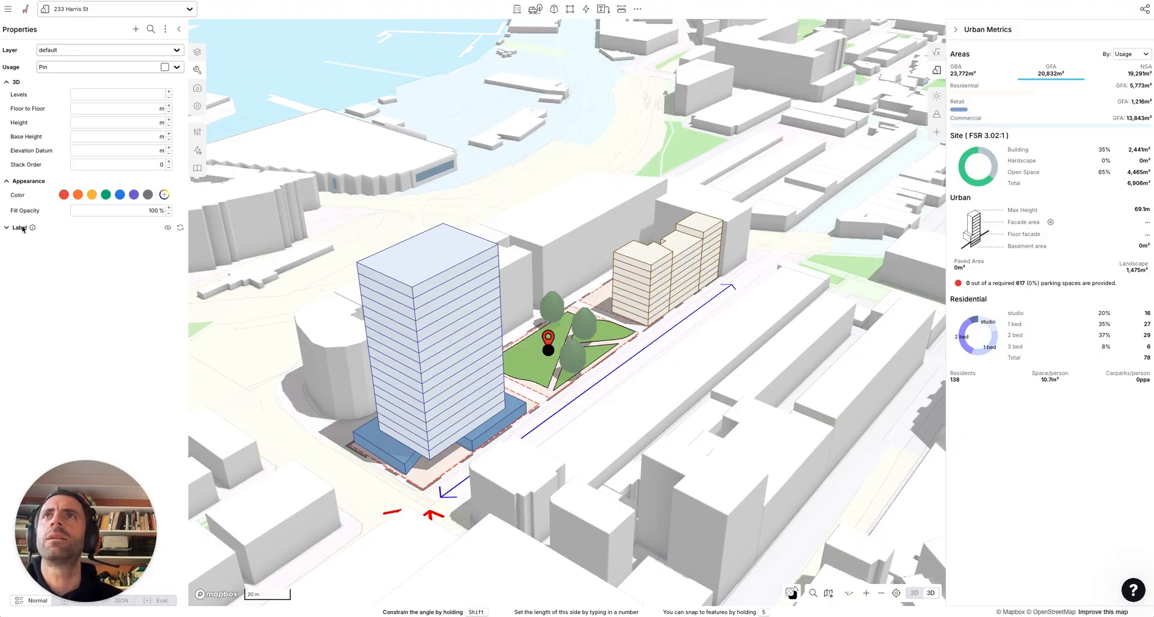
left_click(16, 227)
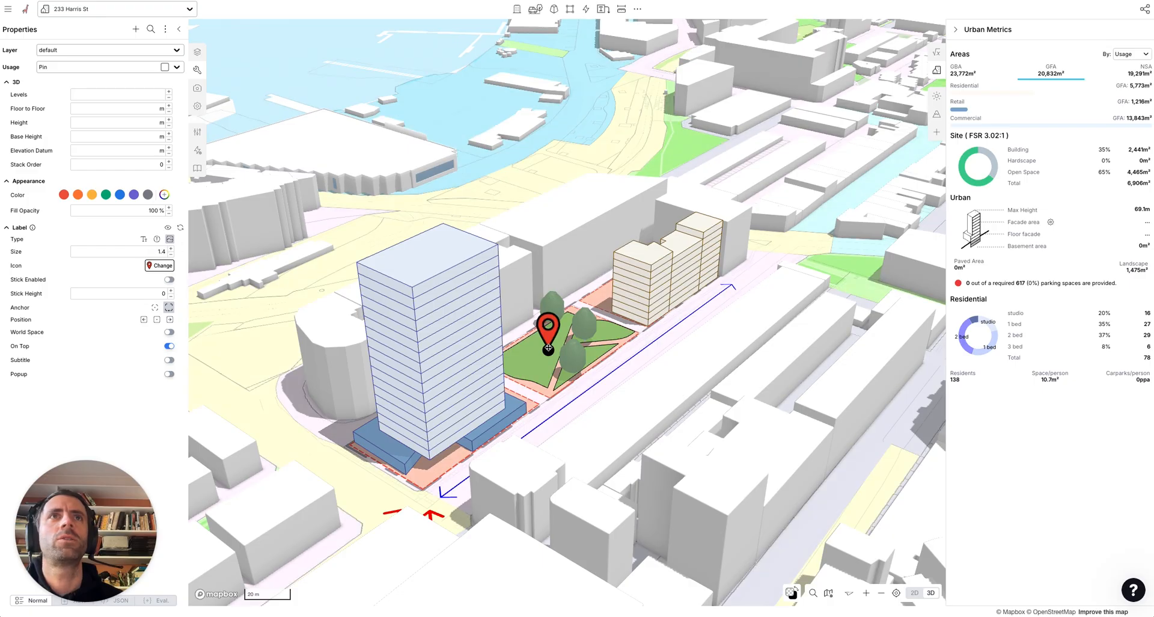
left_click(198, 50)
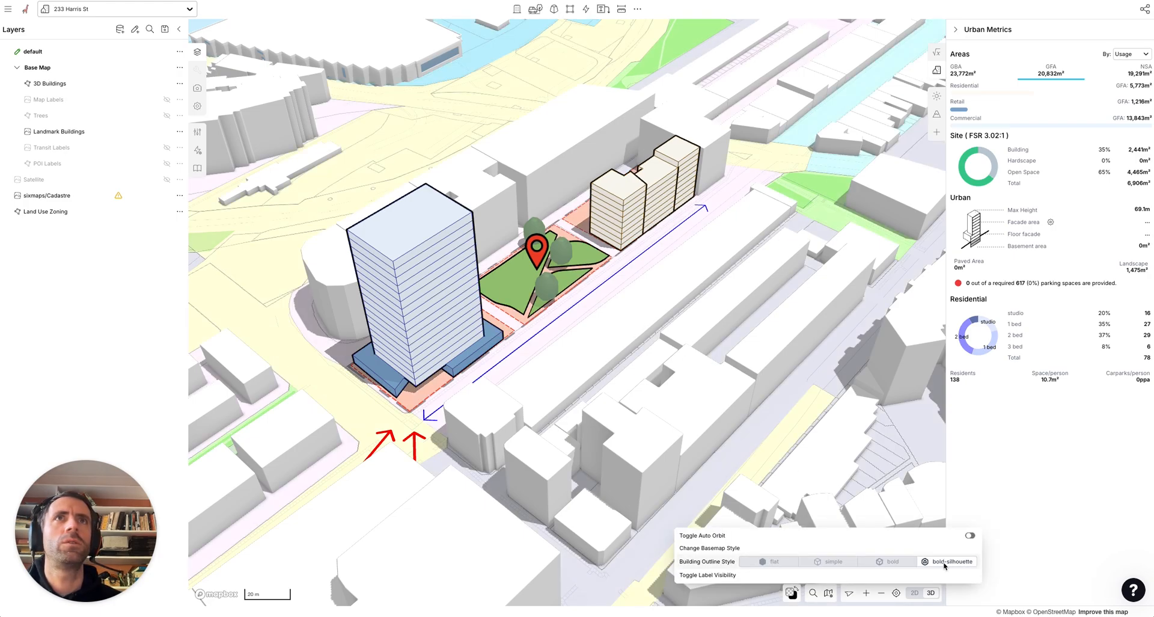
mouse_move(719, 378)
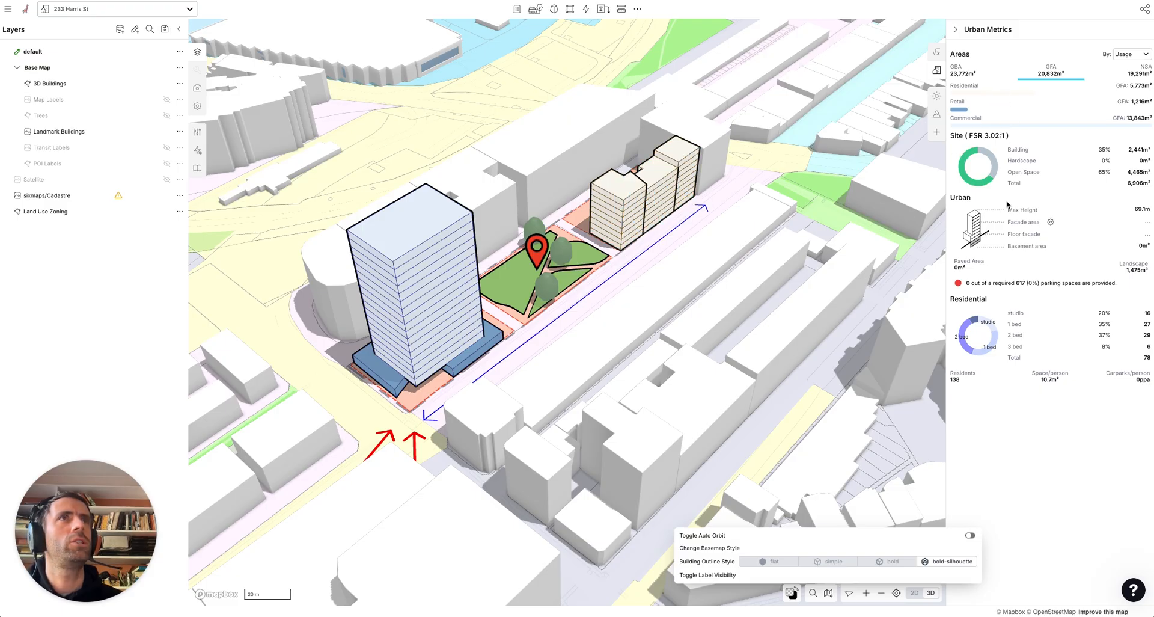
mouse_move(663, 371)
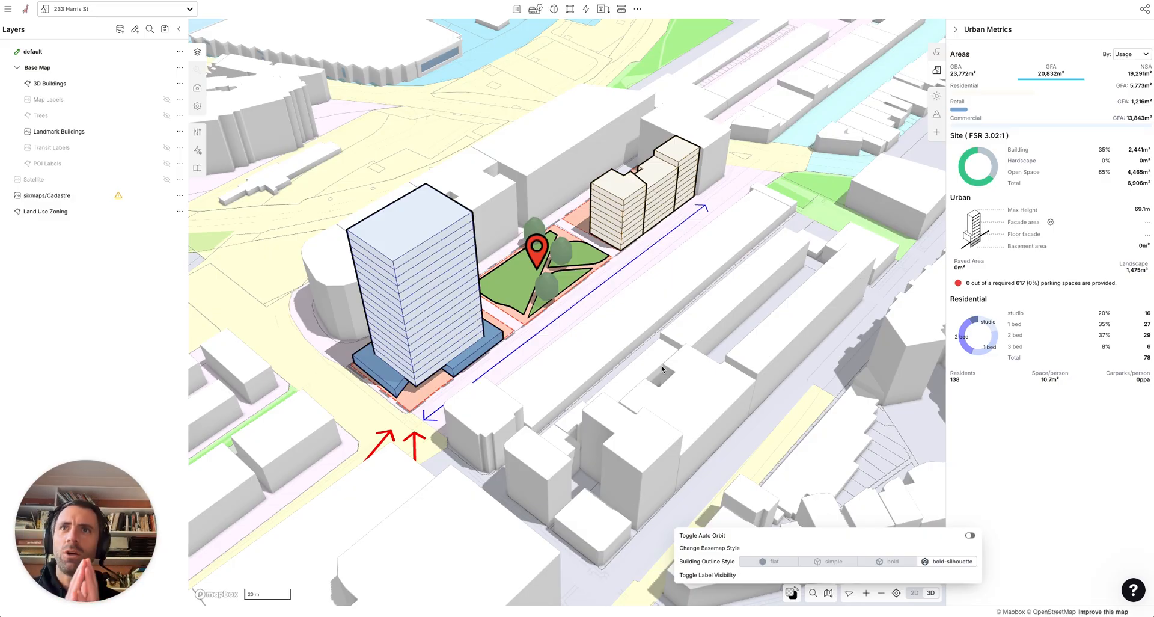
mouse_move(250, 94)
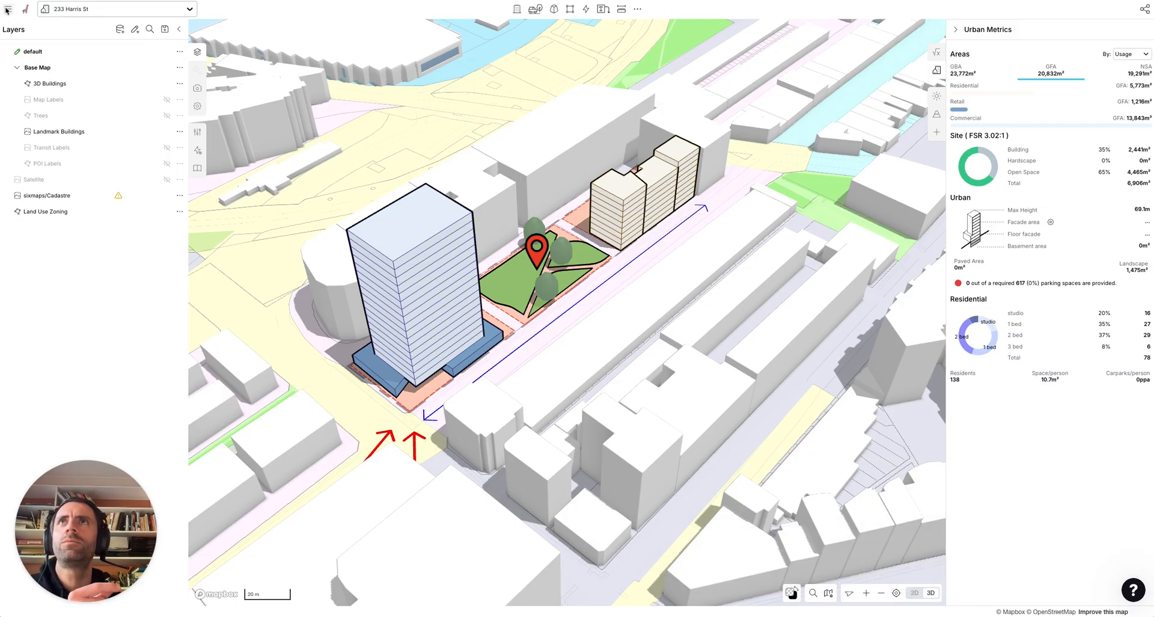
mouse_move(295, 113)
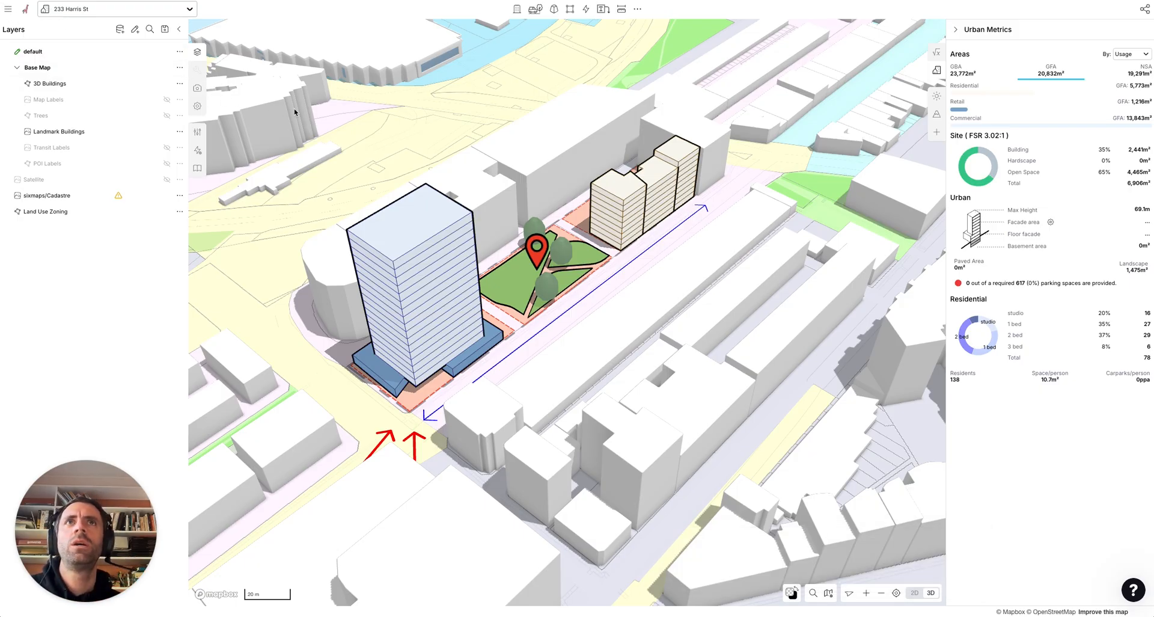
mouse_move(319, 122)
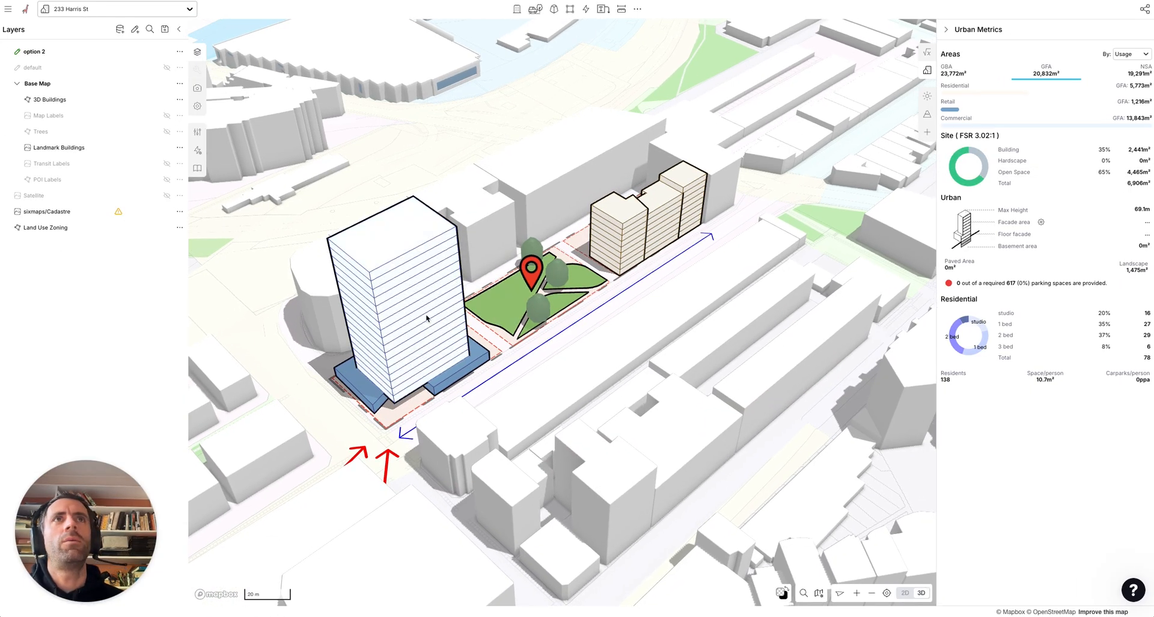
Step: Select the corner tower in the option 2 layer and delete it
left_click(425, 318)
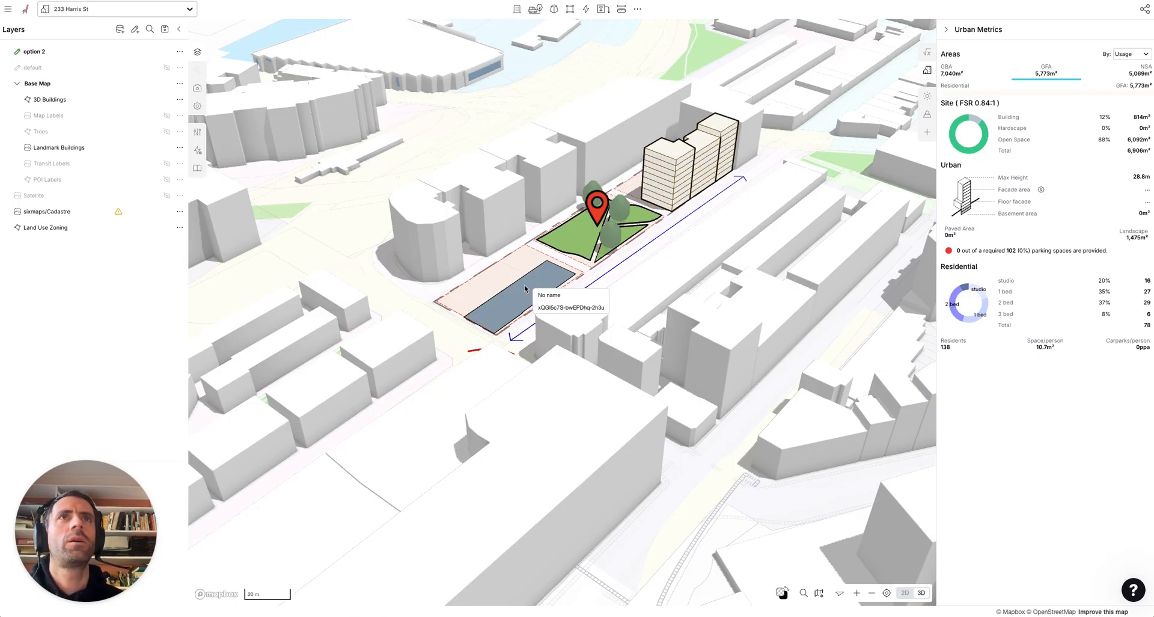
Step: Make the leftover footprint Residential, view the site top-down, and show sunlight hours
left_click(521, 286)
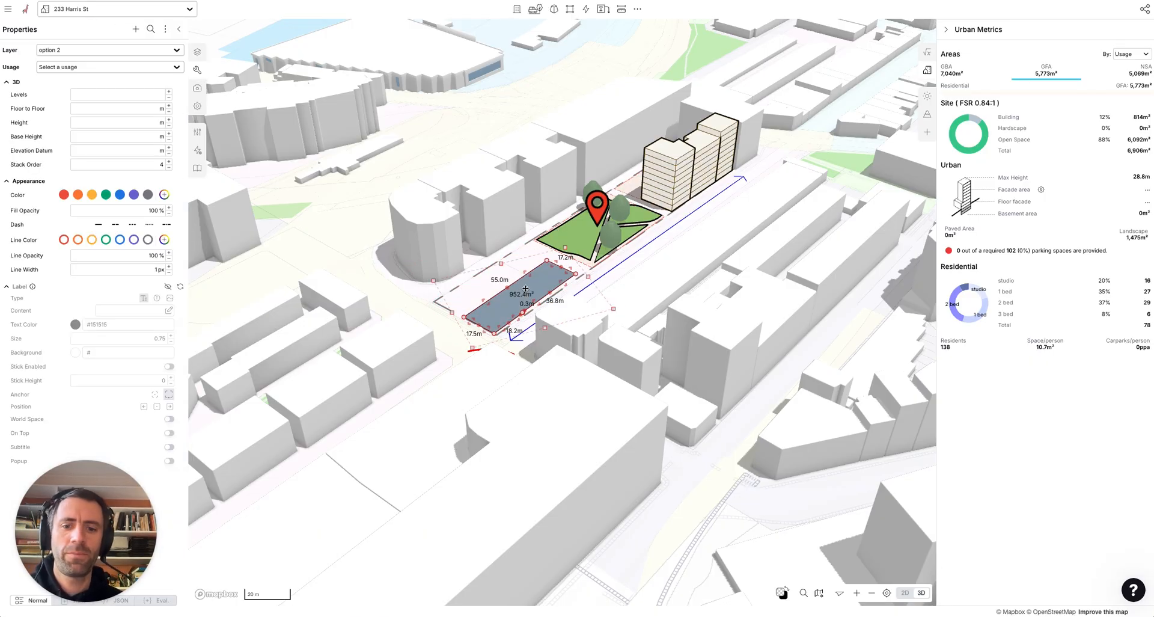
left_click(110, 67)
type("9")
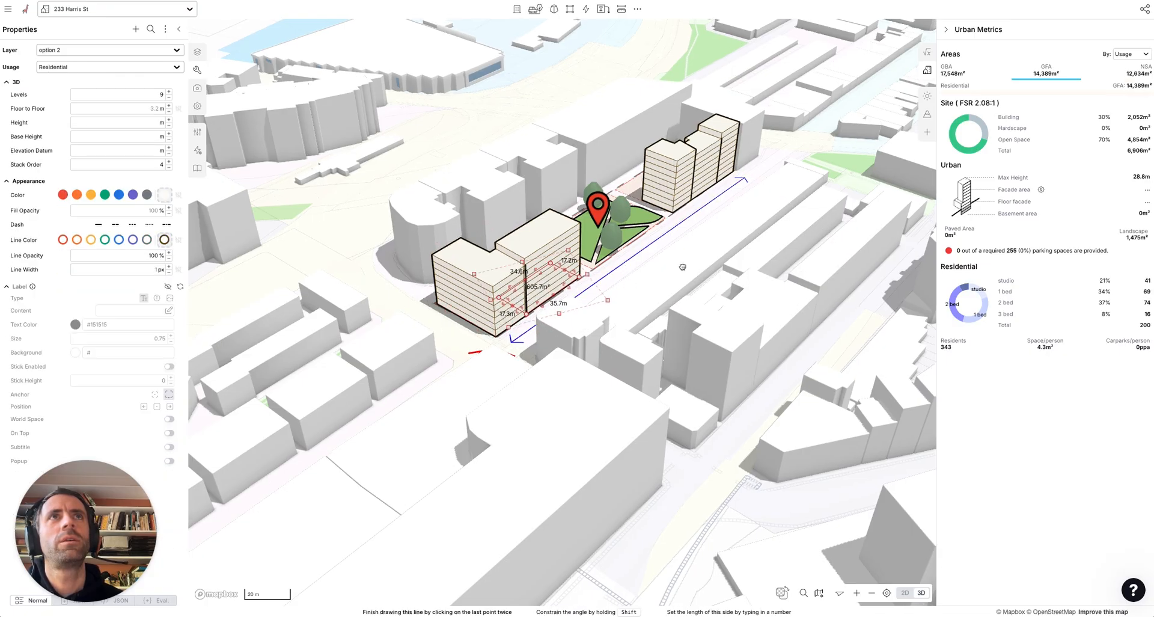
left_click(905, 593)
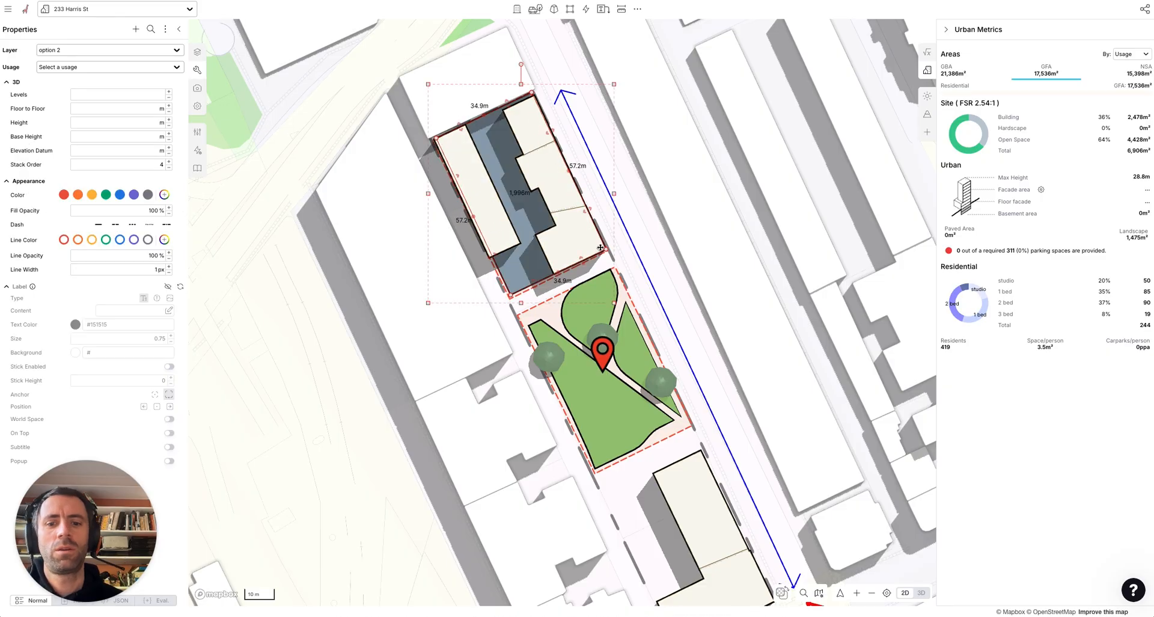
left_click(920, 593)
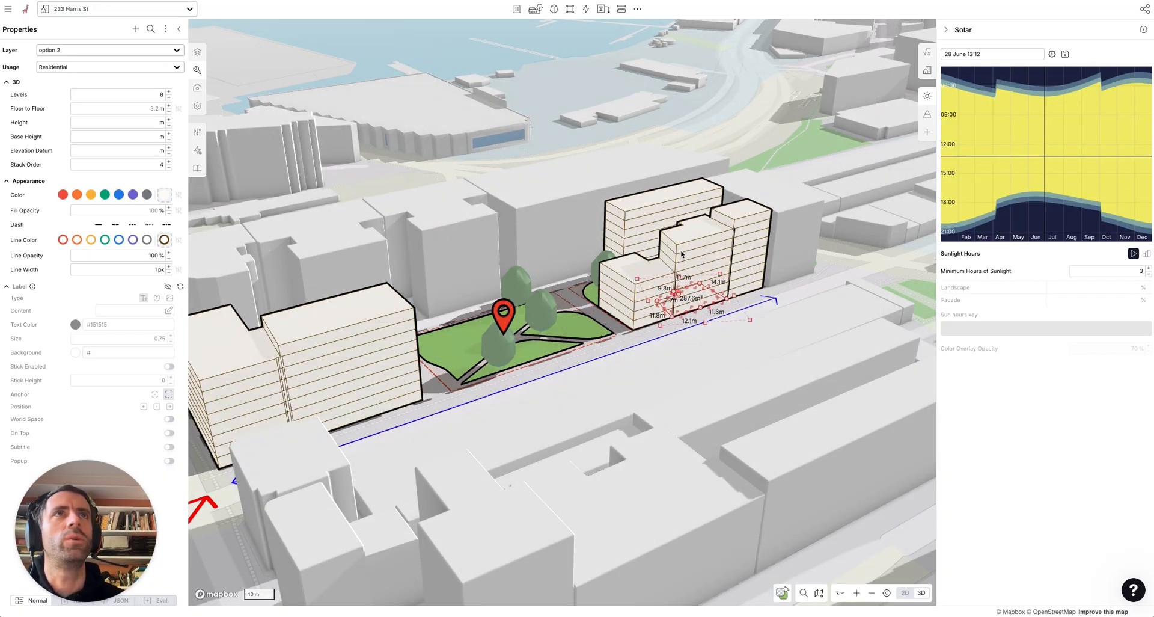
Step: Lower the block's storeys and add a 2-level Retail podium under the corner block
left_click(170, 97)
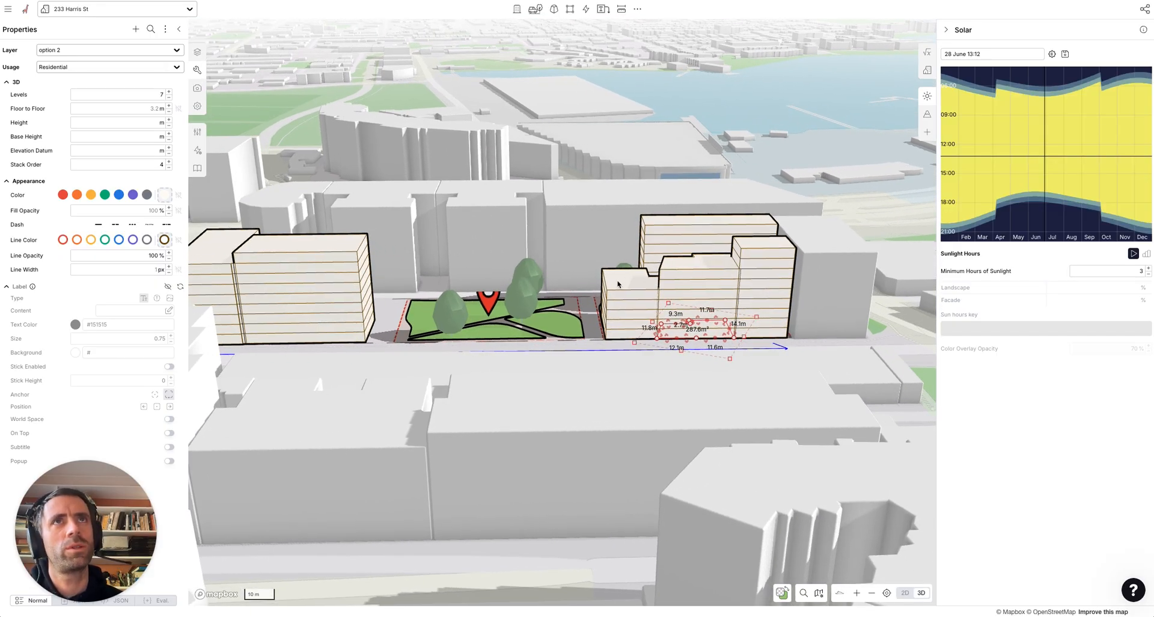
mouse_move(925, 96)
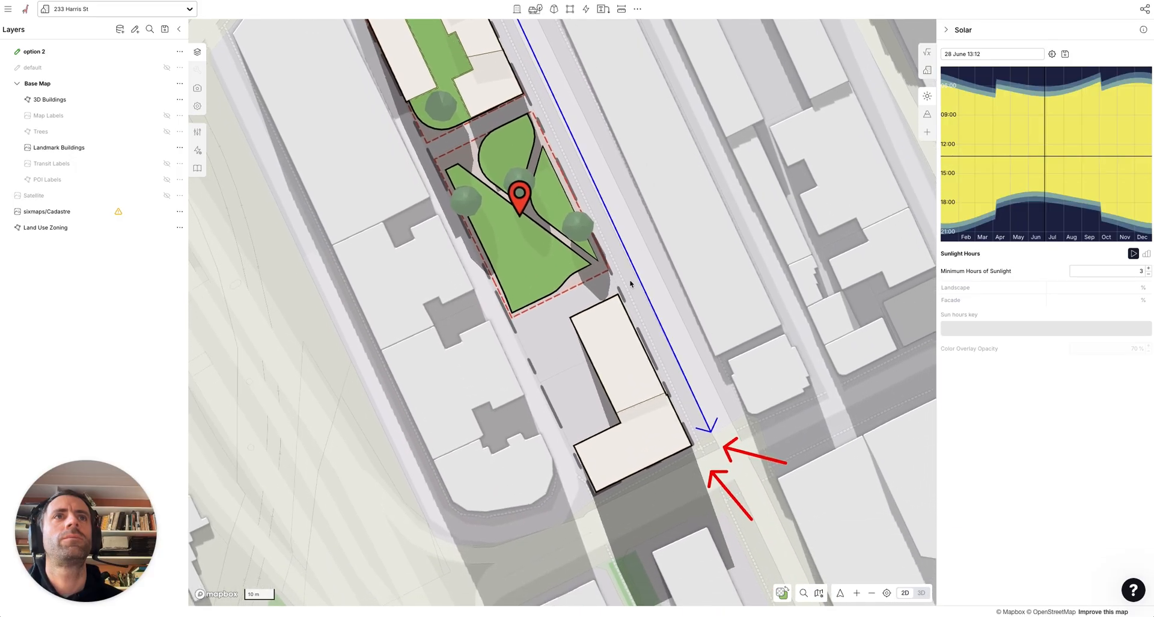
left_click(616, 359)
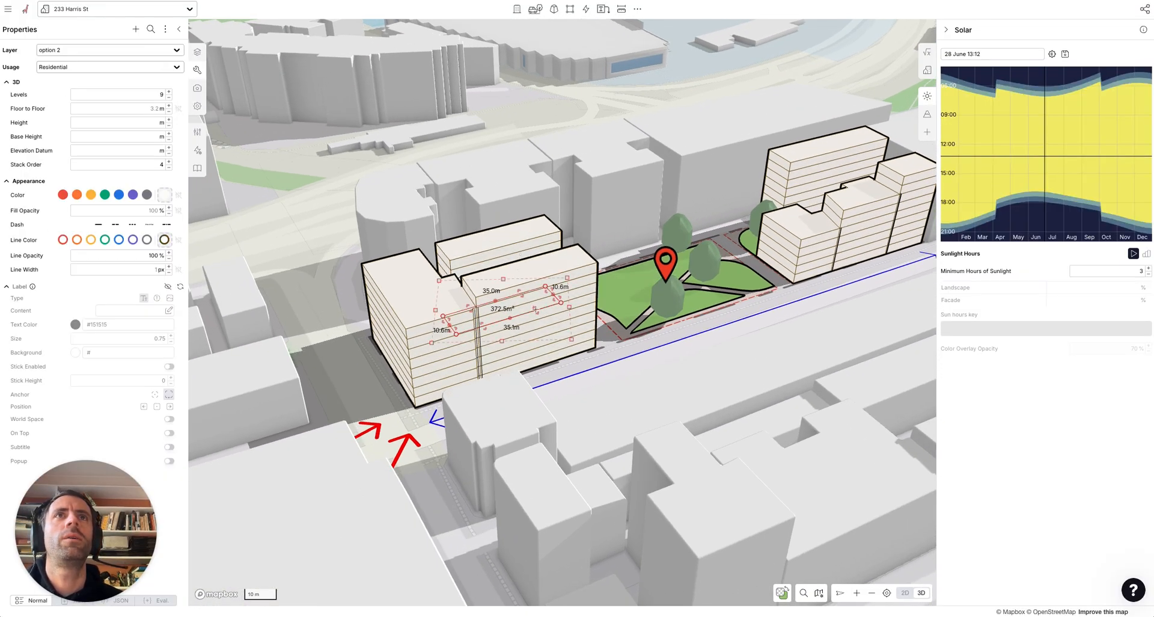
left_click(169, 97)
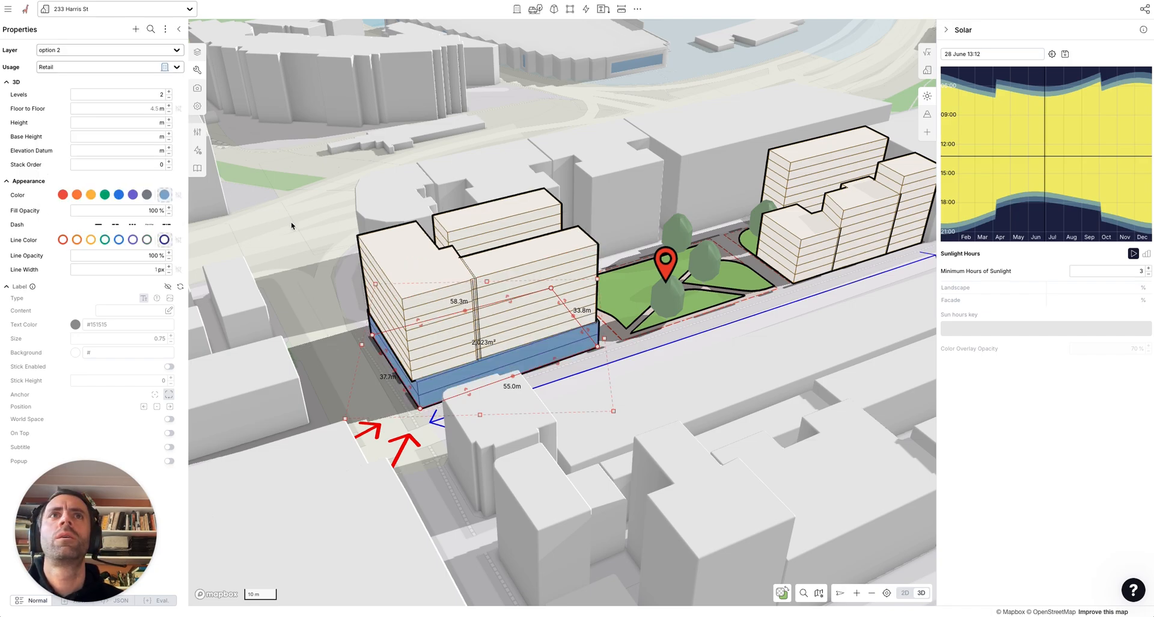
Step: Add a 1-level Retail podium under the right-hand blocks and adjust the park's tree fill
left_click(170, 98)
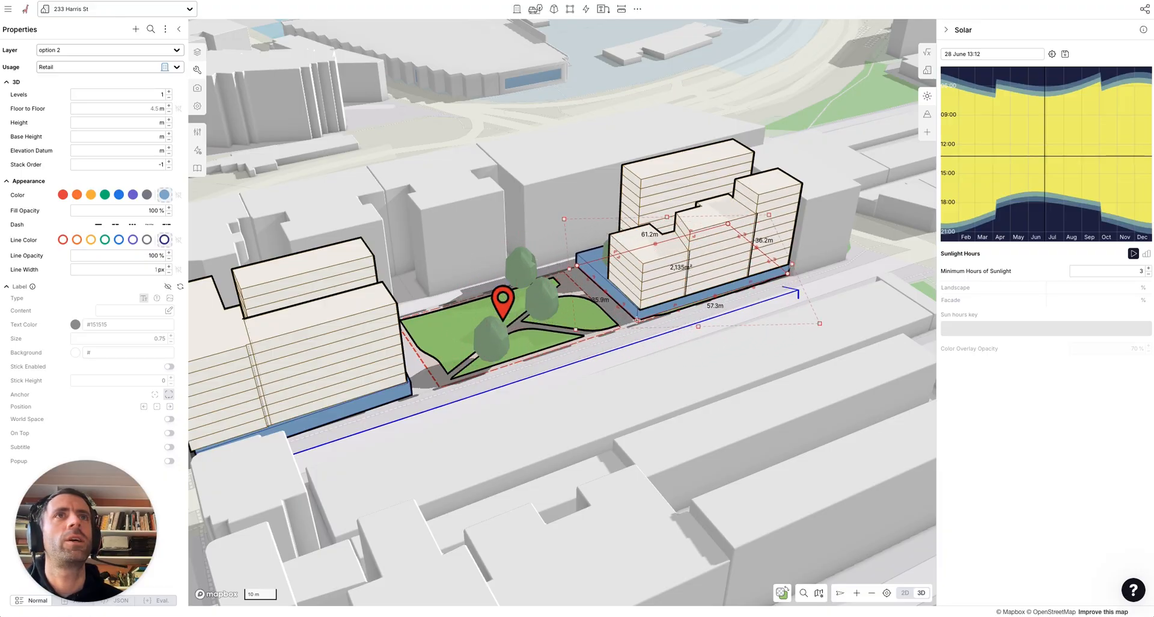
left_click(108, 66)
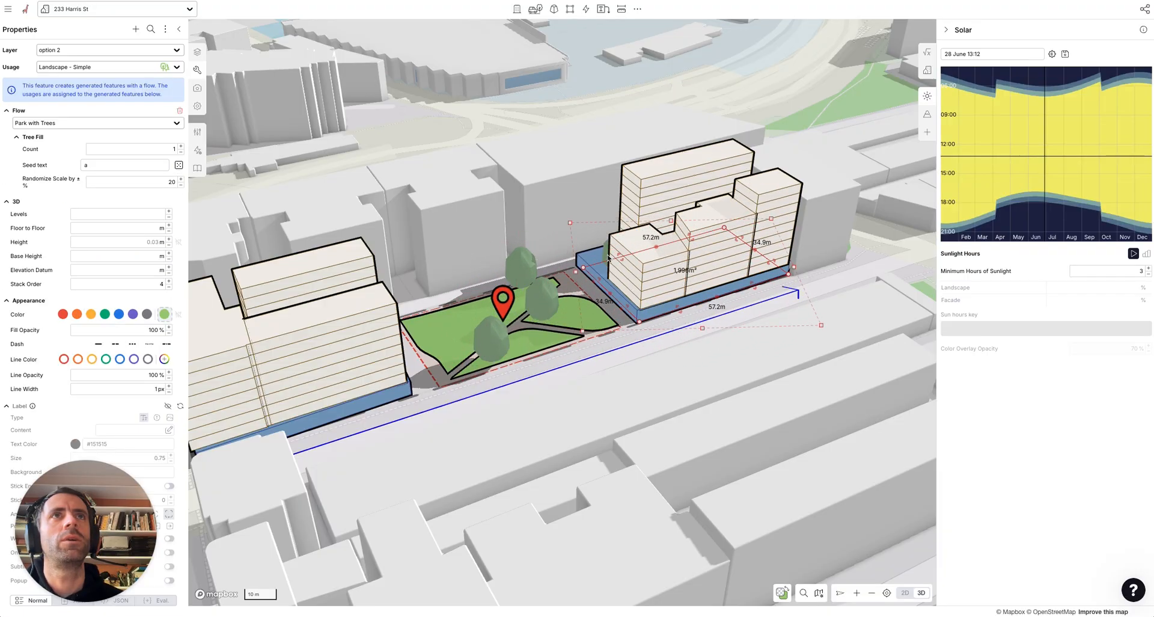
left_click(199, 52)
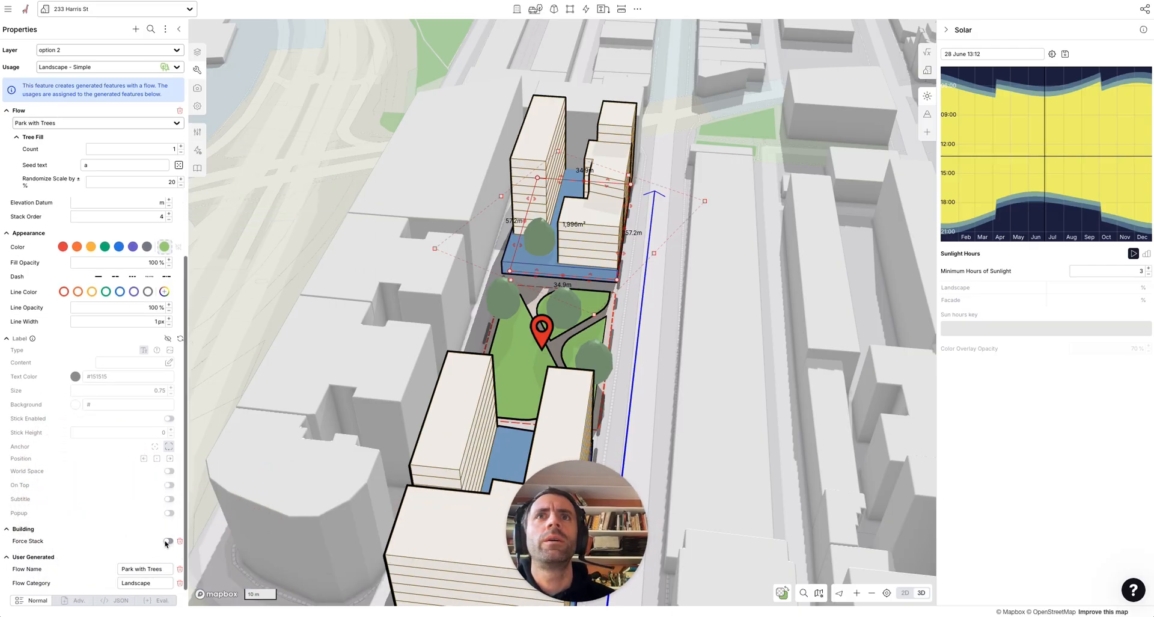
left_click(168, 541)
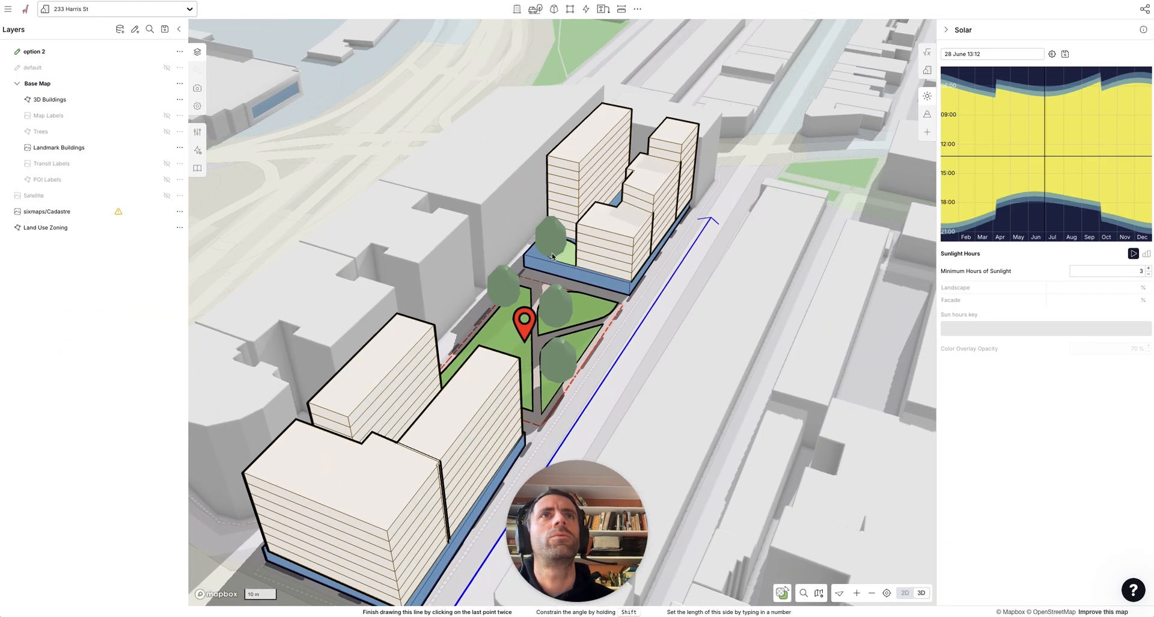
Step: Compare default and option 2 analytics (FSR 2.98, ~540 residents) and check the measures list
left_click(546, 255)
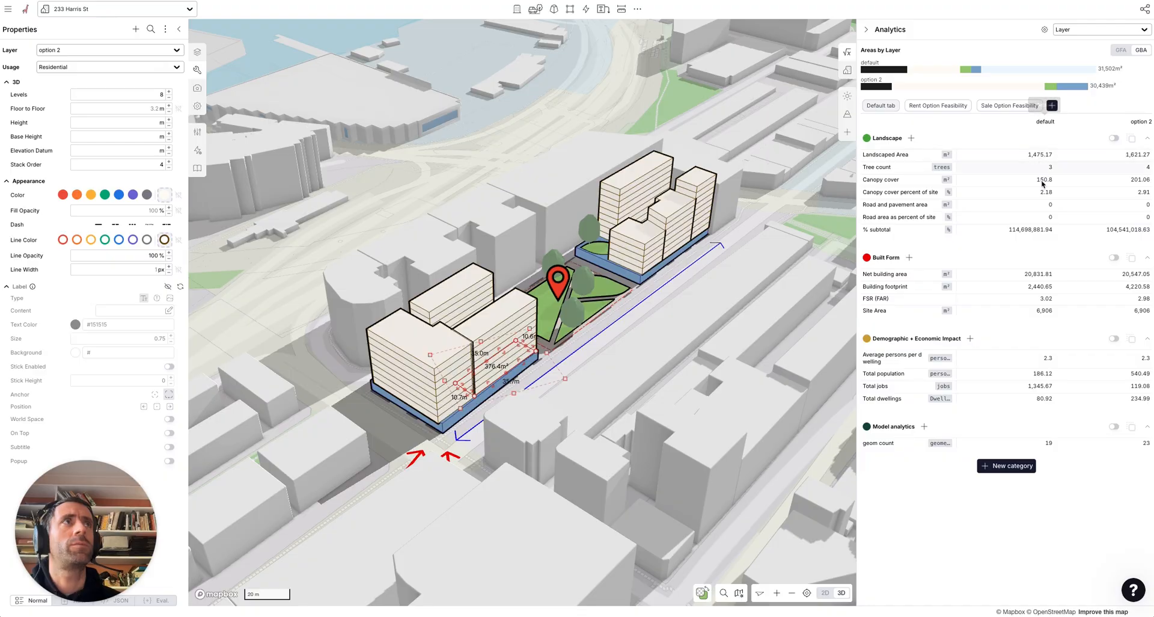
mouse_move(1064, 249)
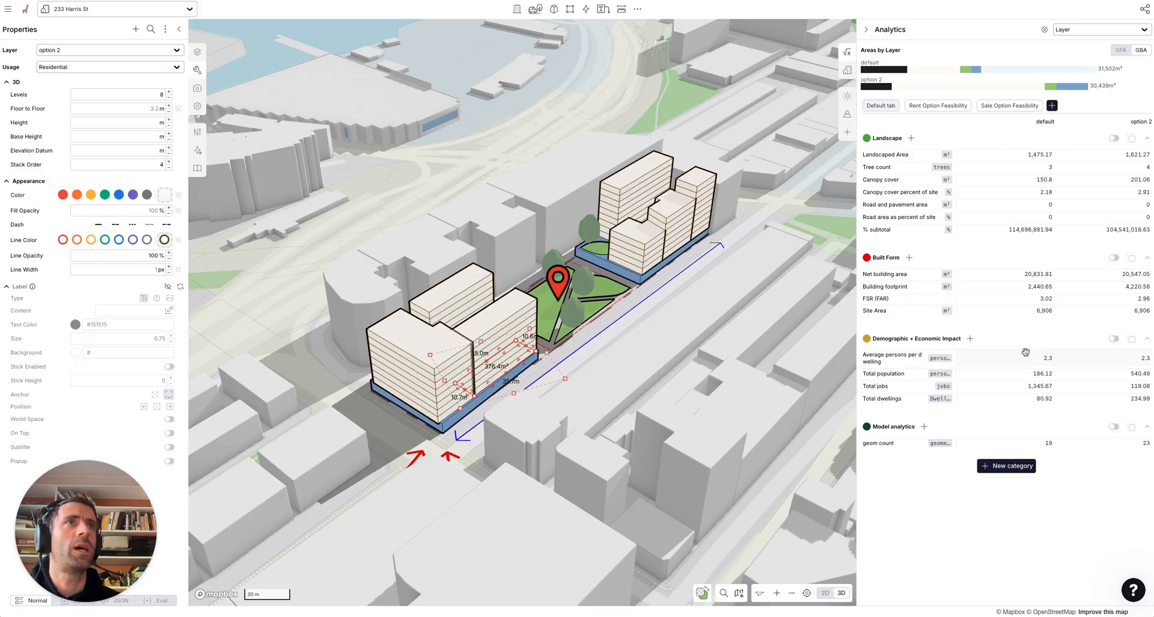
mouse_move(830, 352)
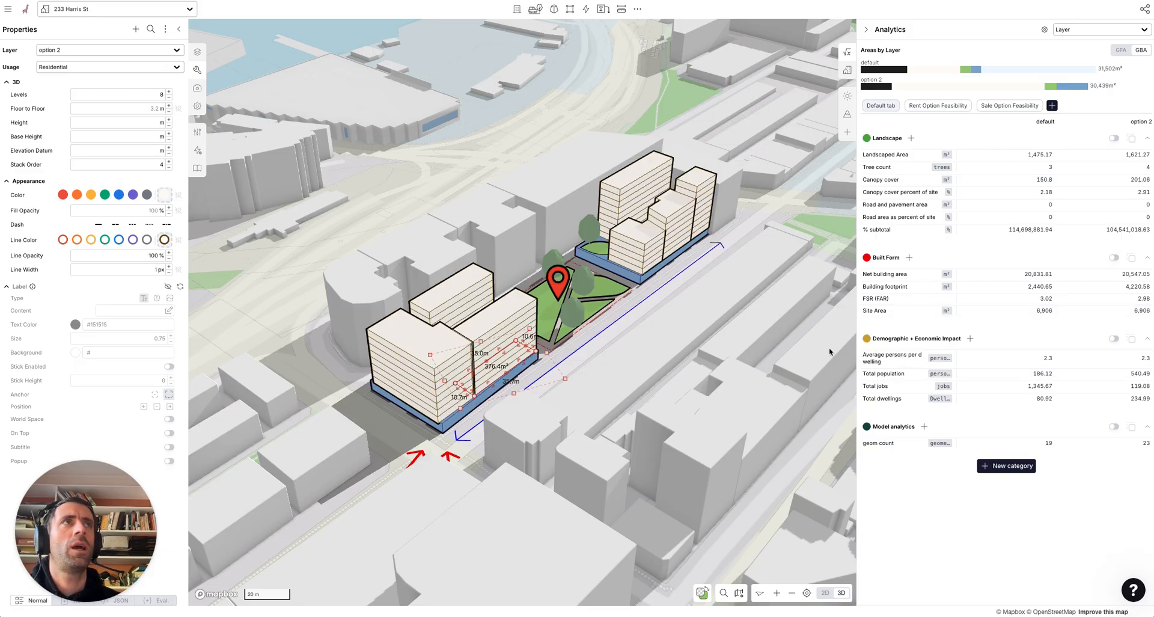
mouse_move(1017, 36)
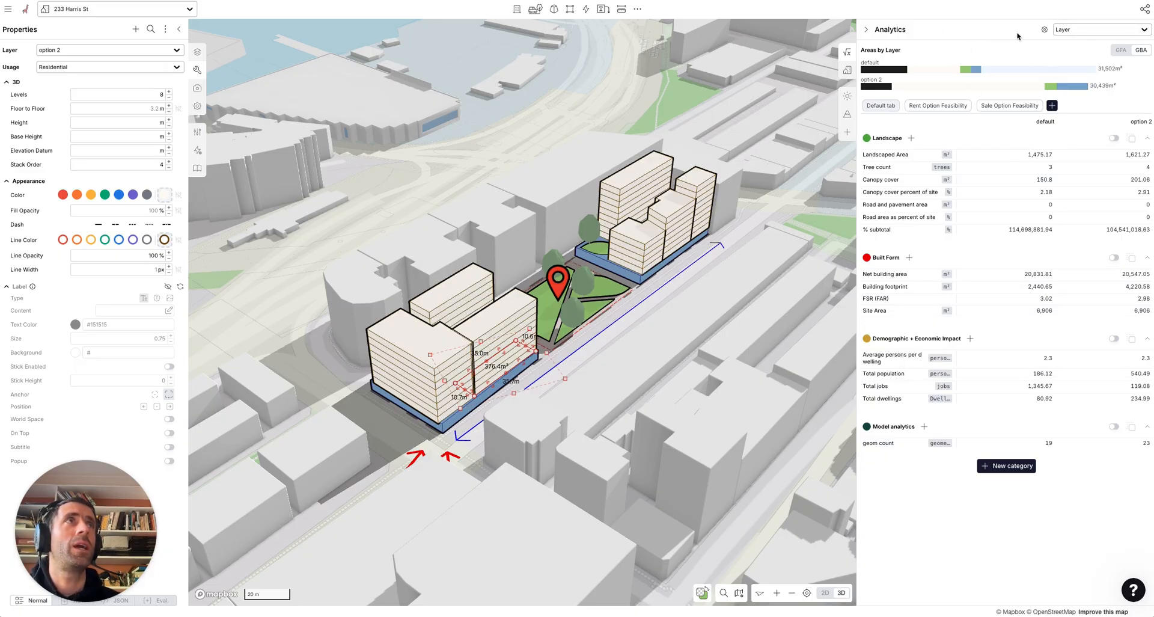
left_click(1043, 29)
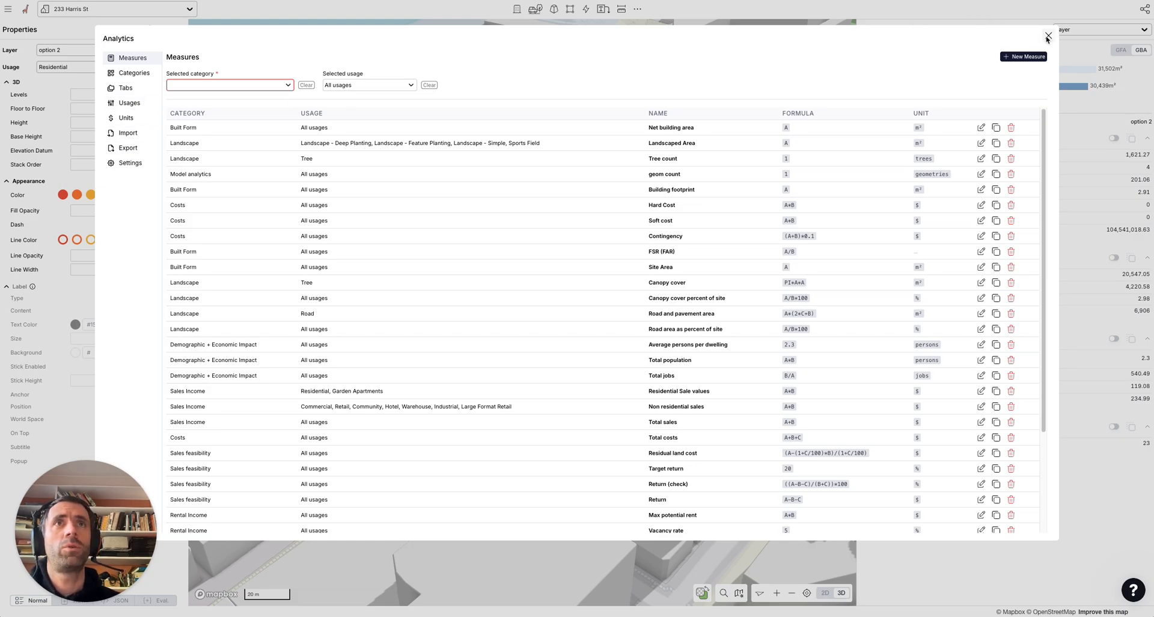
left_click(1045, 37)
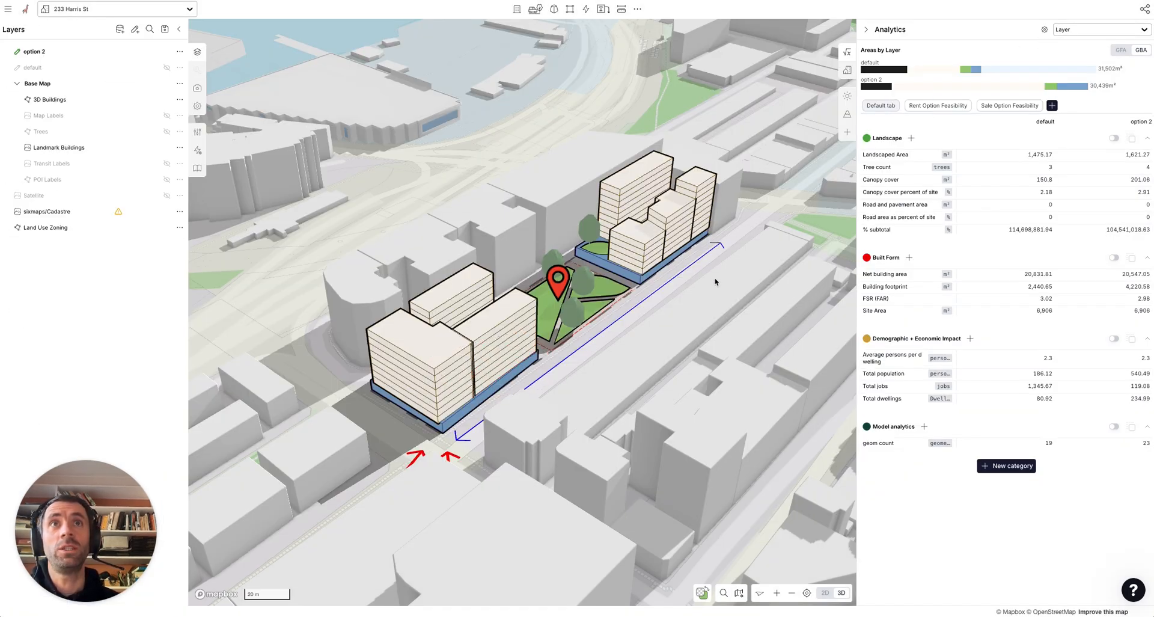